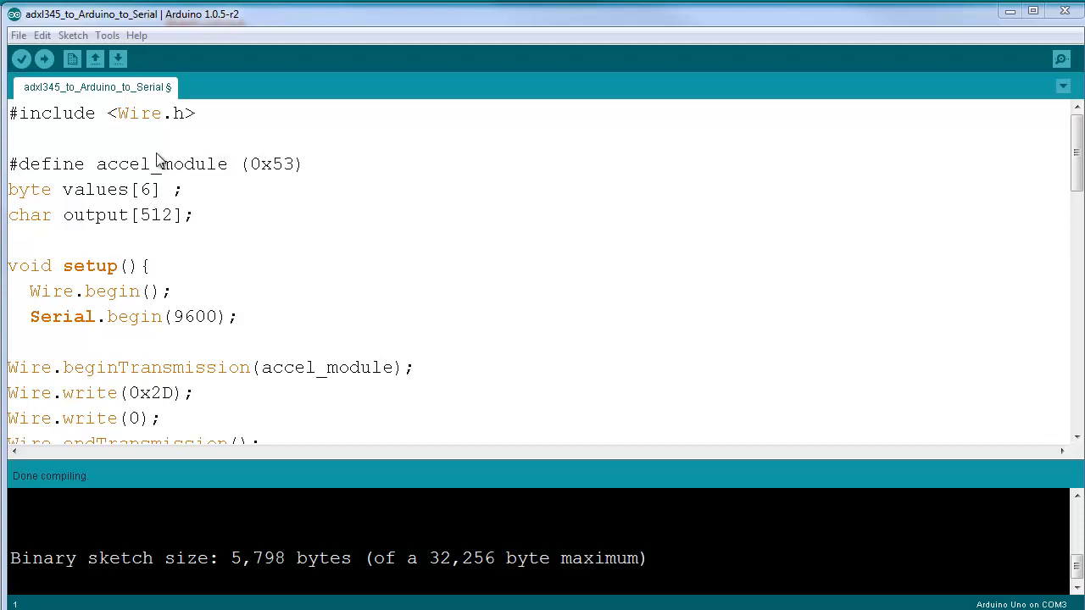
mouse_move(224, 134)
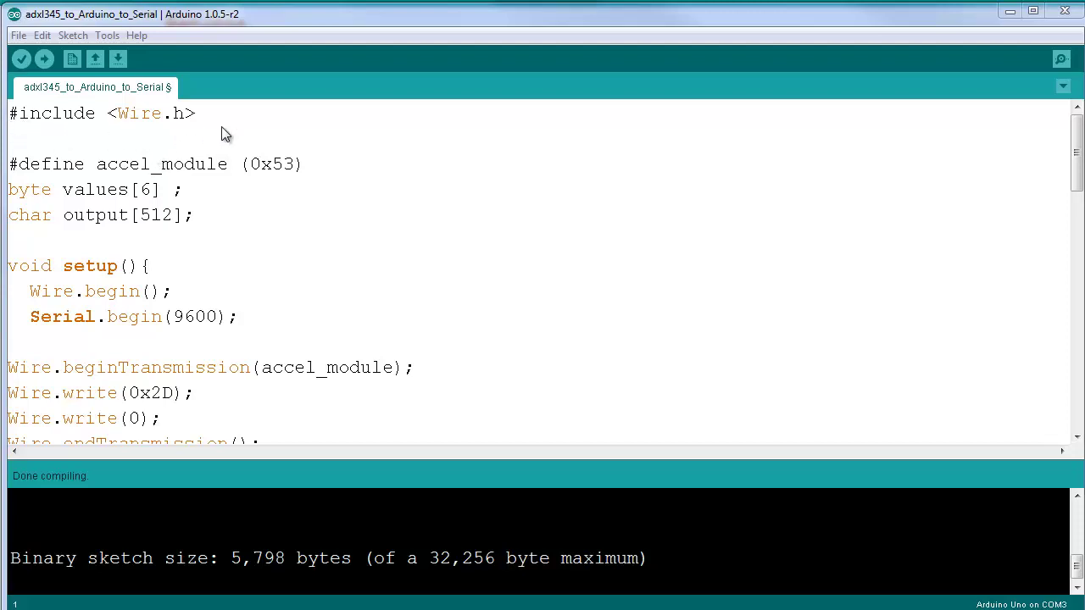
mouse_move(216, 127)
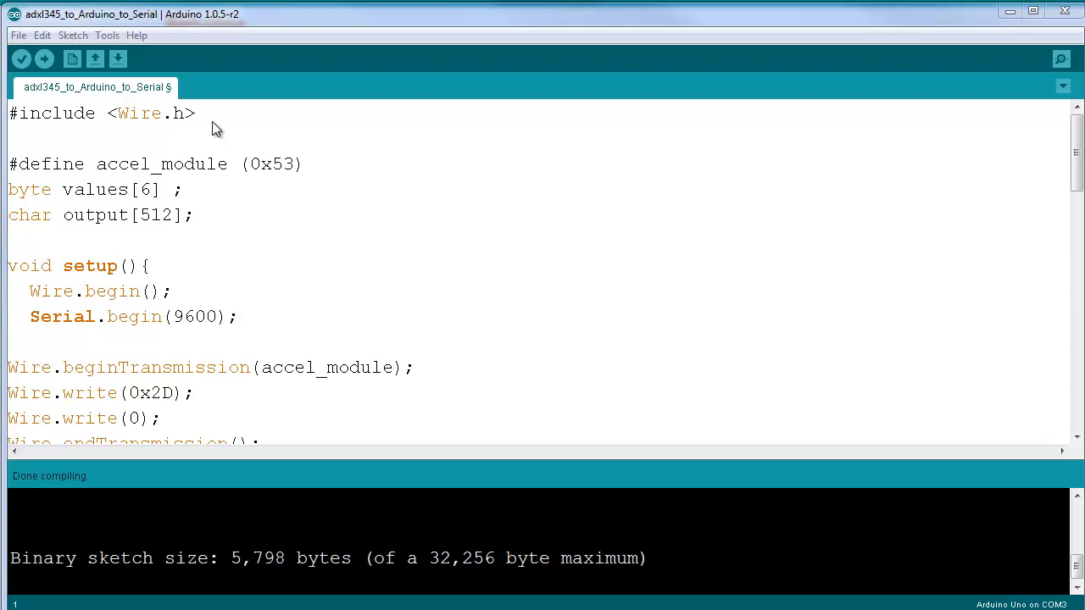
mouse_move(197, 129)
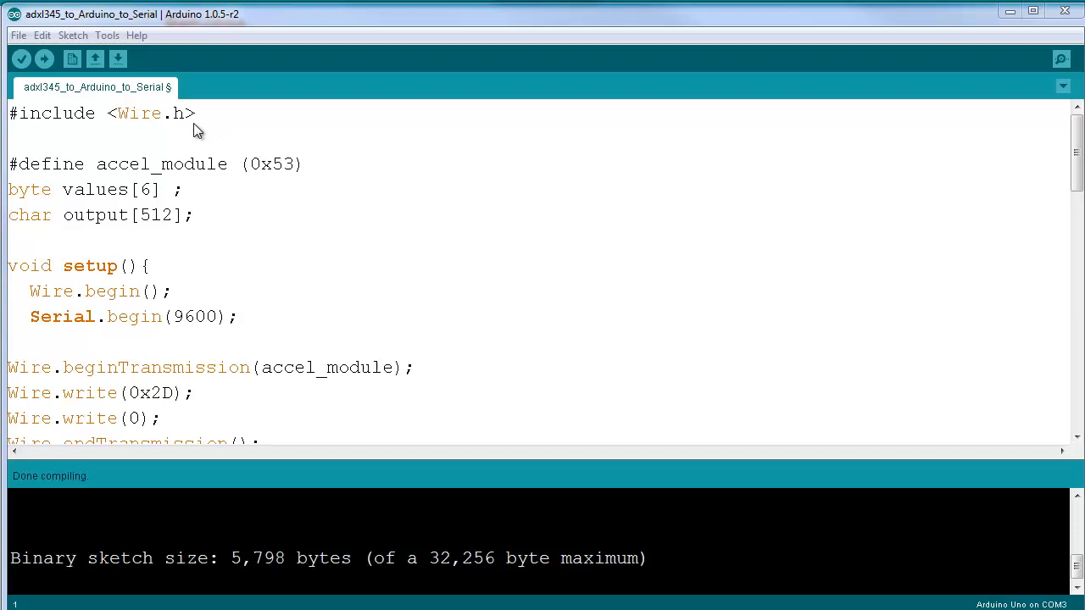
mouse_move(15, 168)
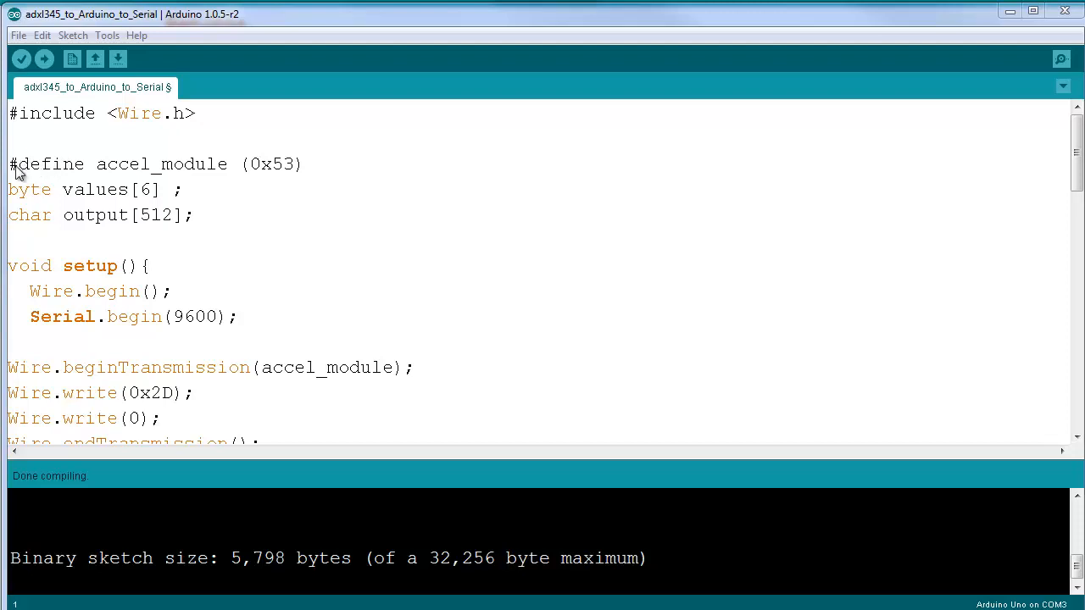
mouse_move(273, 178)
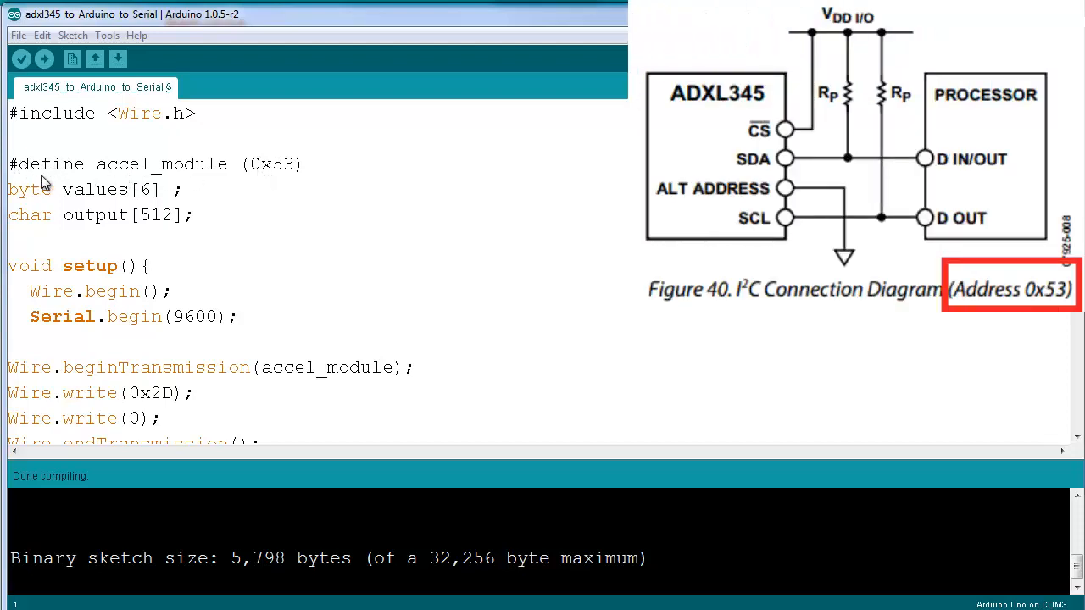
- Walk through the sketch, marking the 0x53 device address and the value 16 written to register 0x2D
double_click(271, 163)
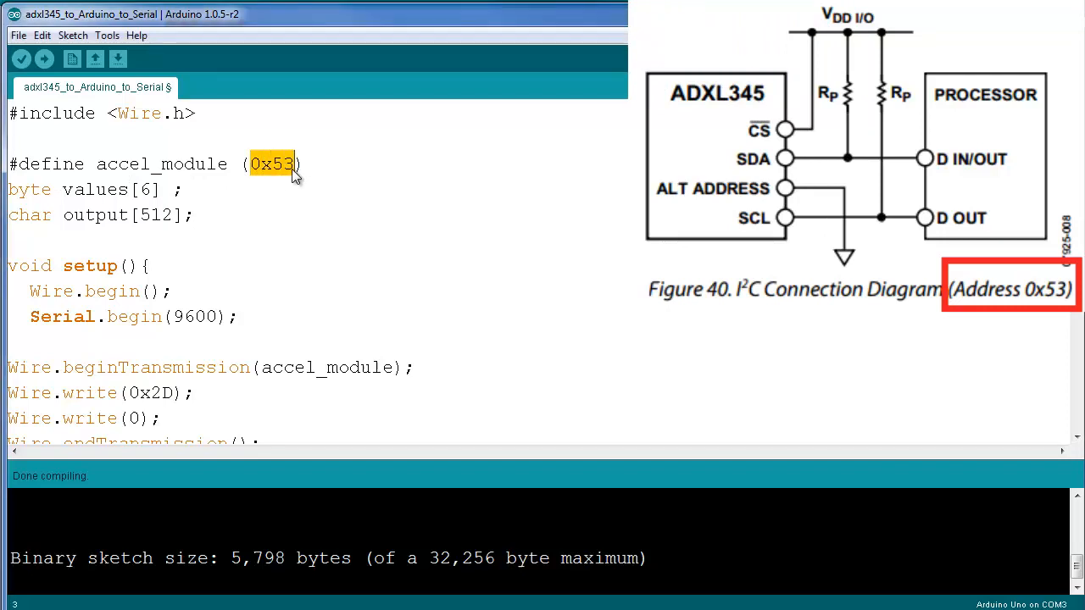
mouse_move(204, 183)
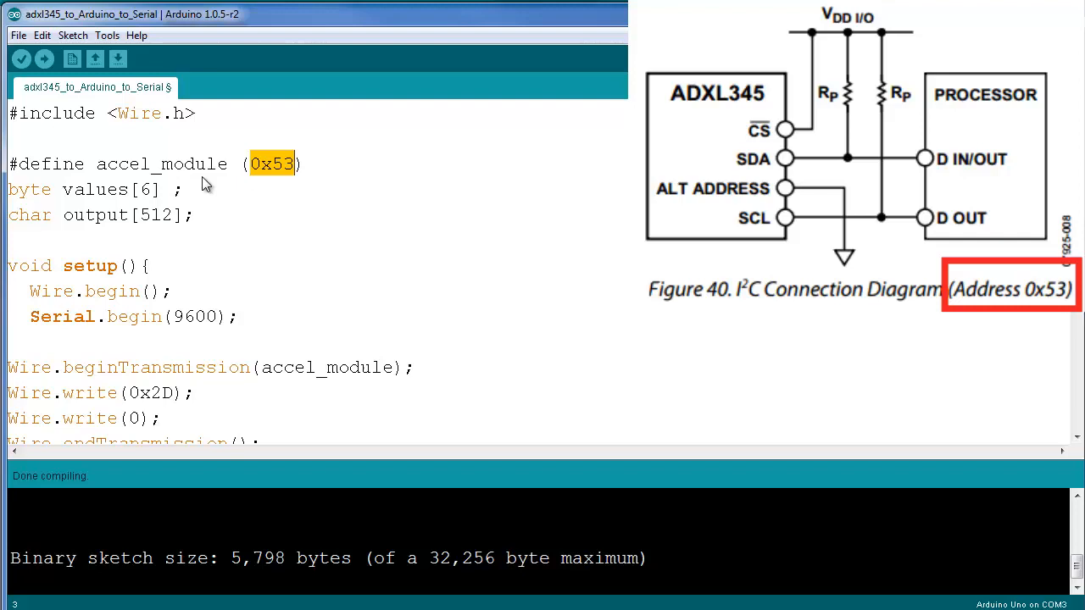
mouse_move(14, 200)
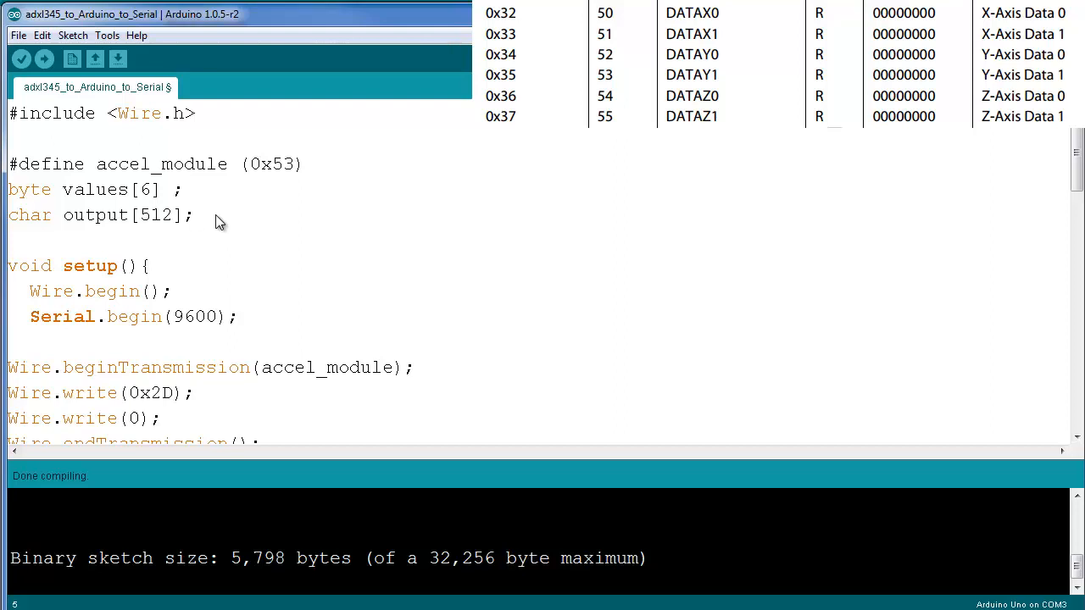
mouse_move(100, 257)
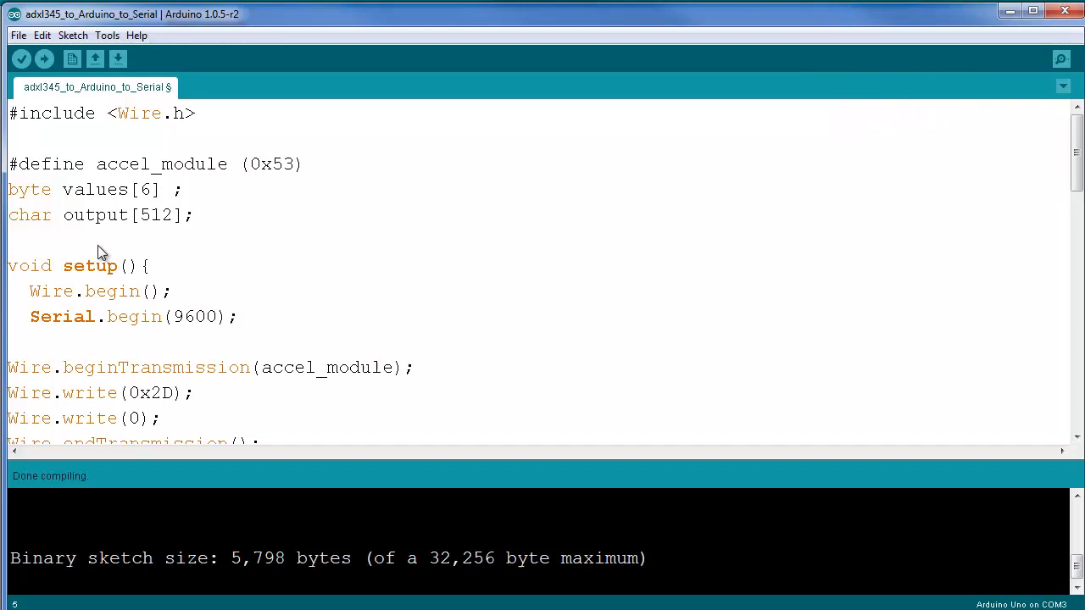
mouse_move(217, 291)
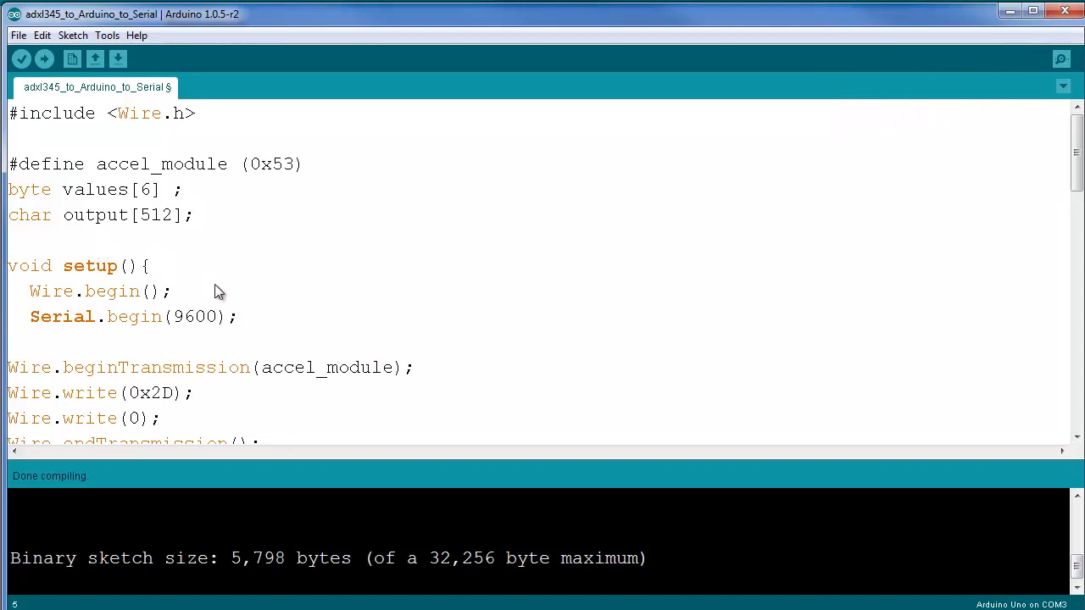
scroll(down, 3)
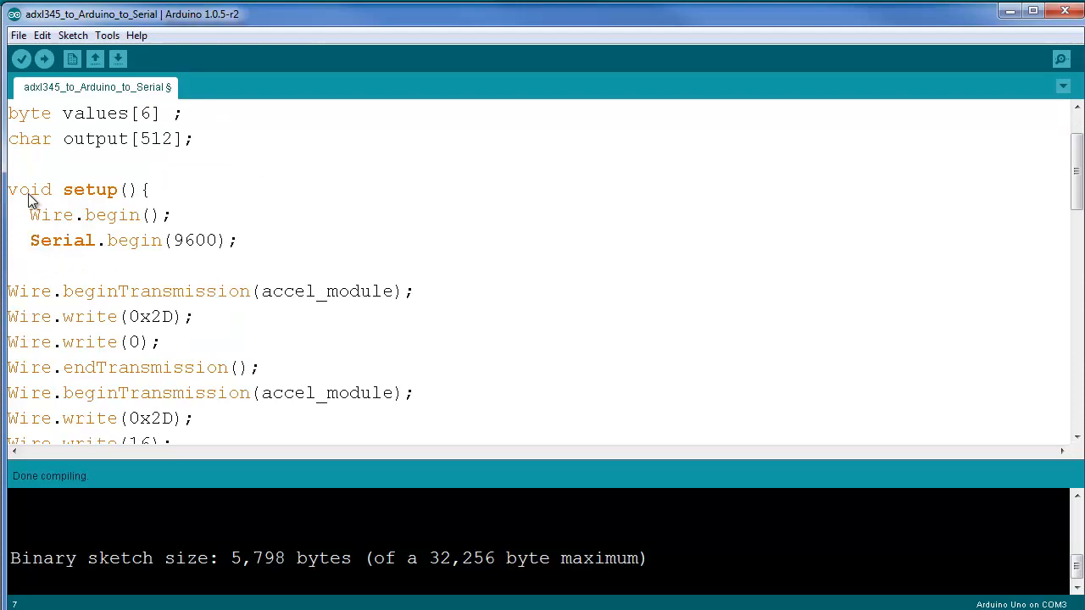
mouse_move(34, 245)
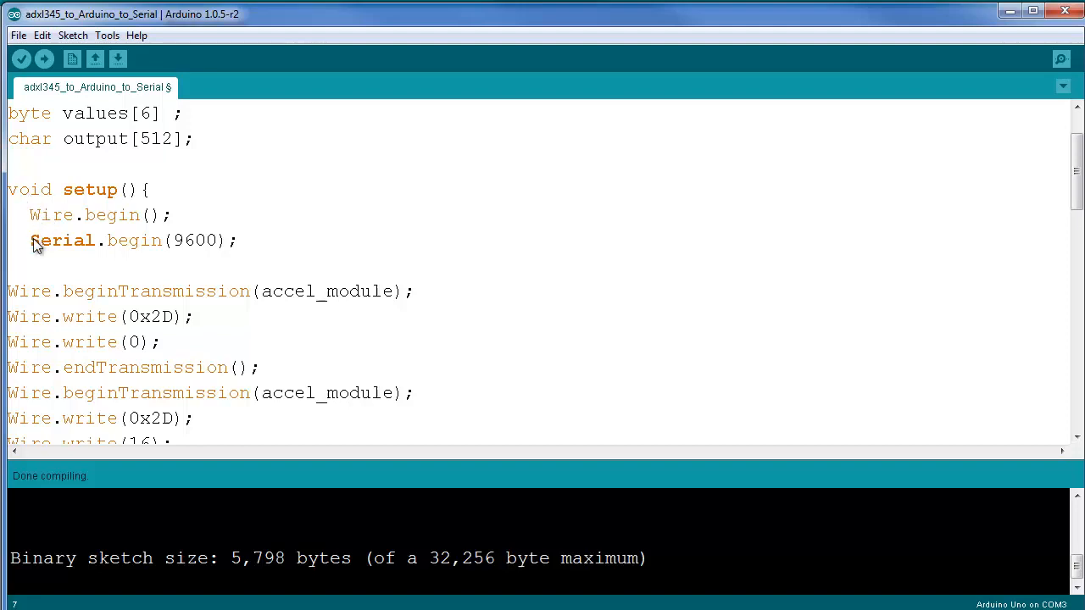
mouse_move(32, 224)
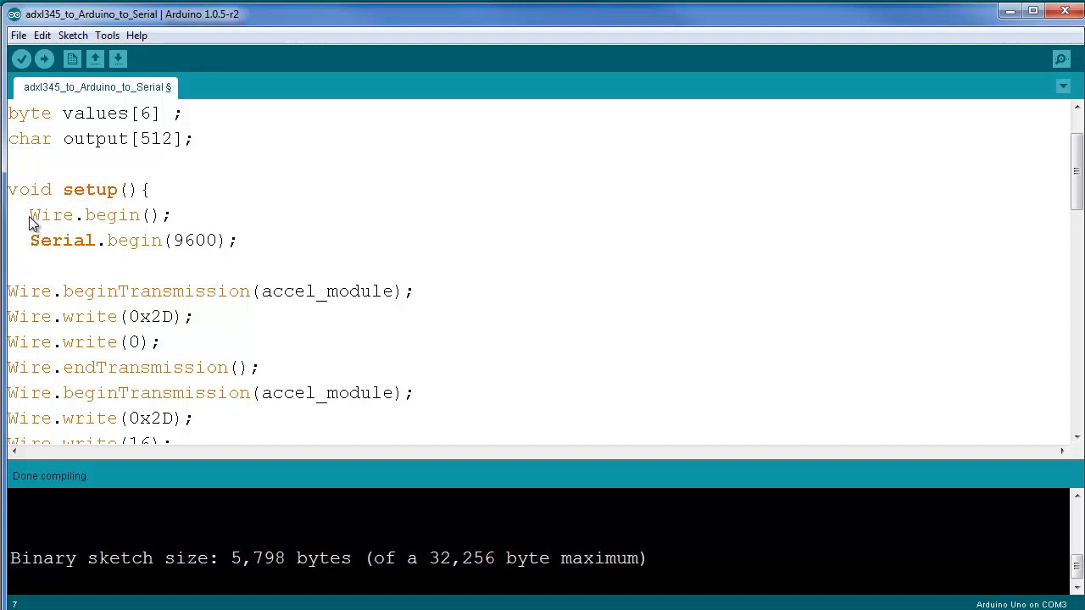
mouse_move(85, 251)
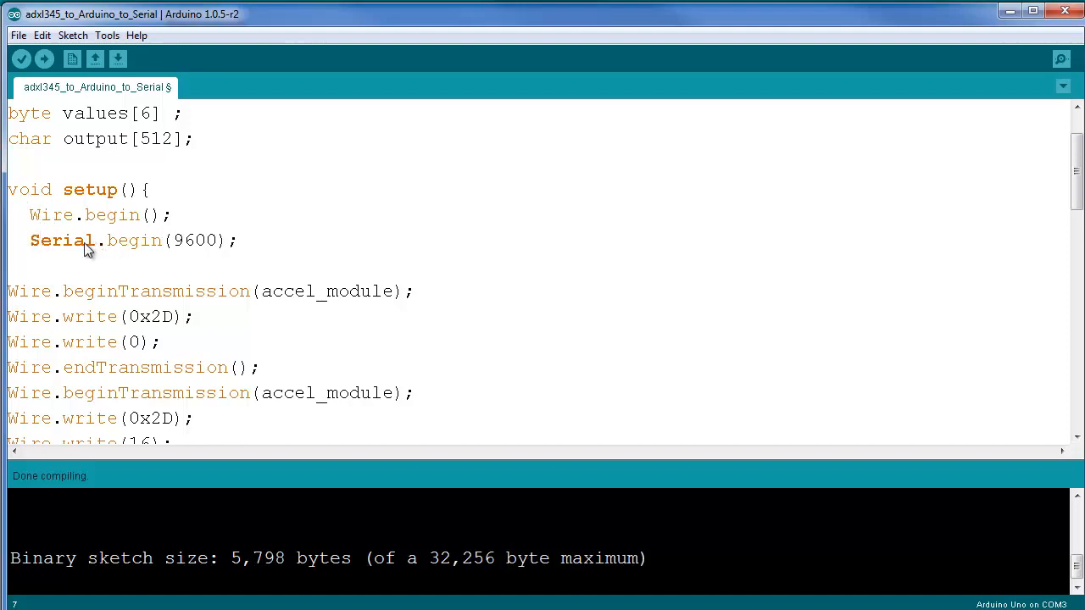
mouse_move(34, 246)
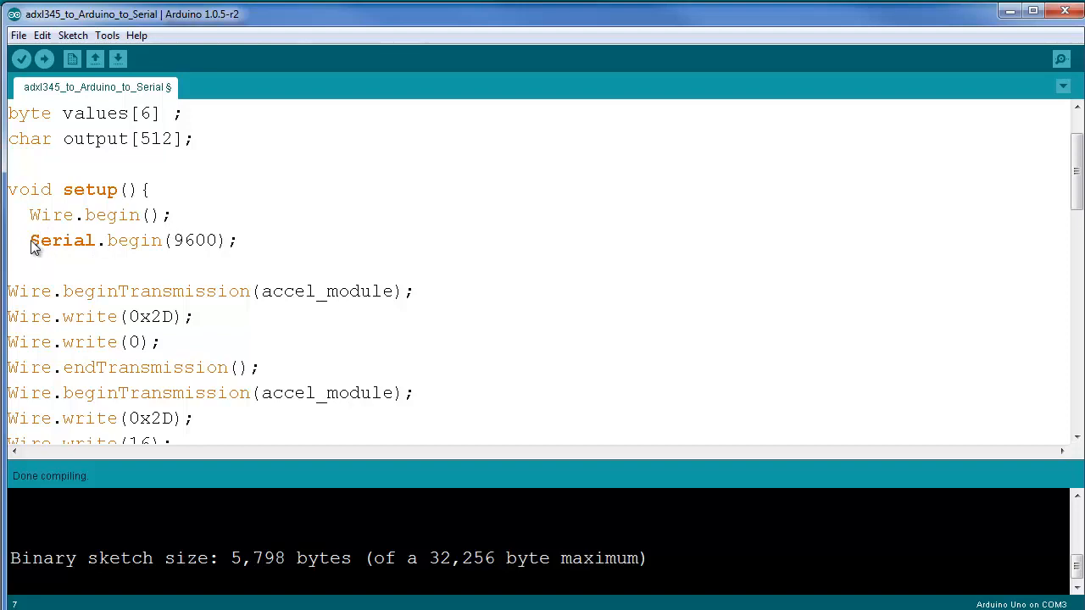
click(241, 241)
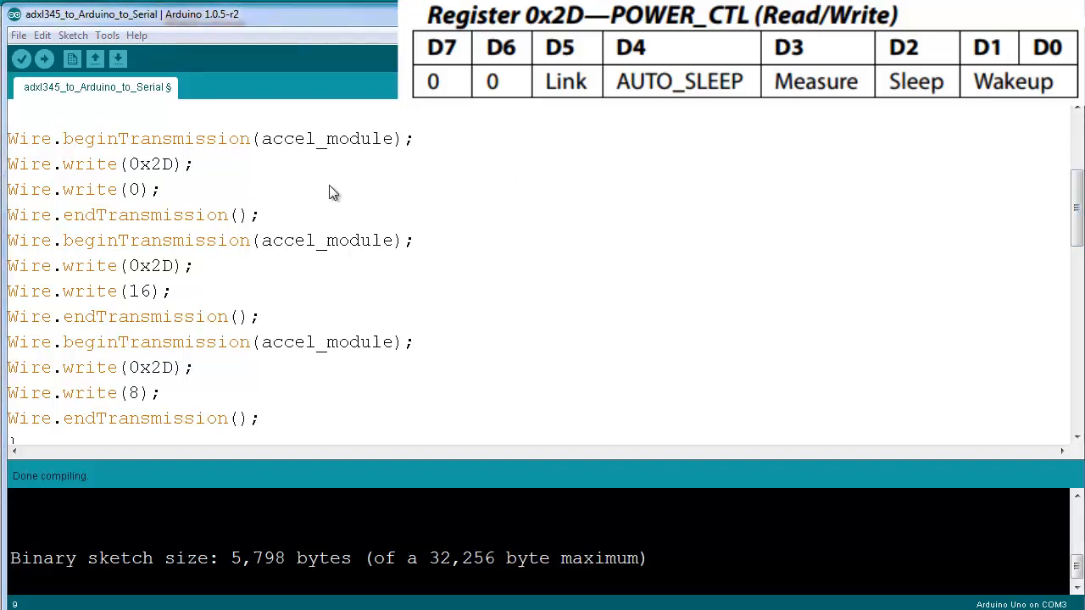
mouse_move(342, 179)
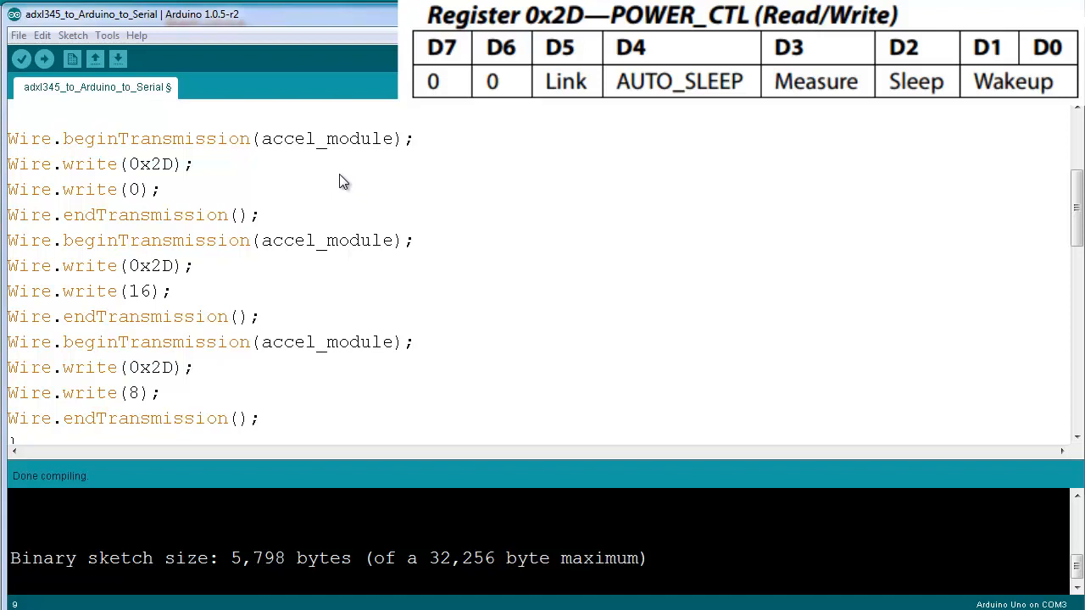
mouse_move(246, 174)
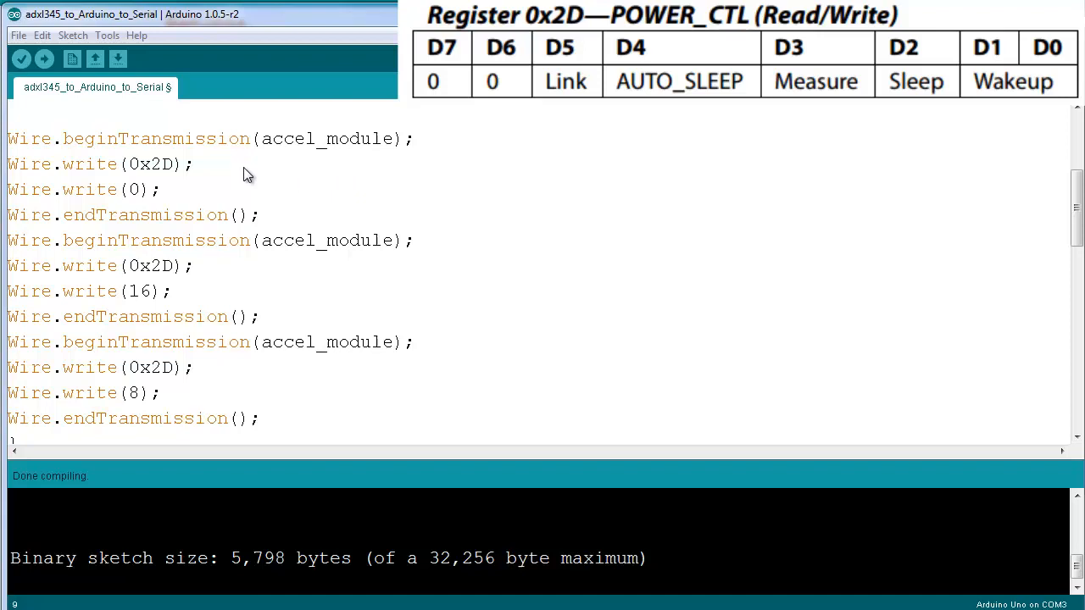
mouse_move(93, 179)
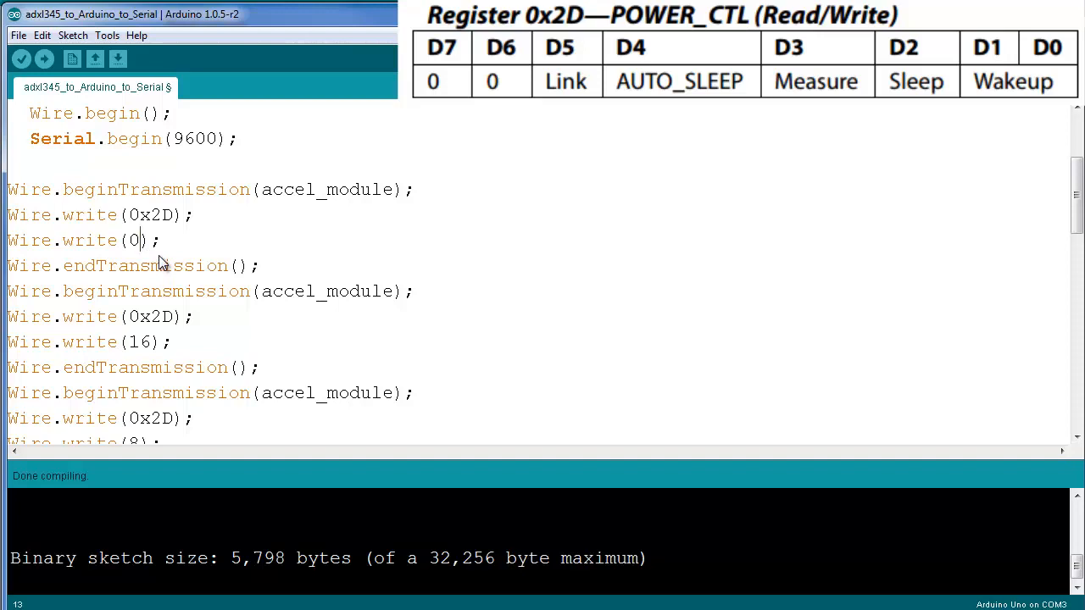
scroll(down, 3)
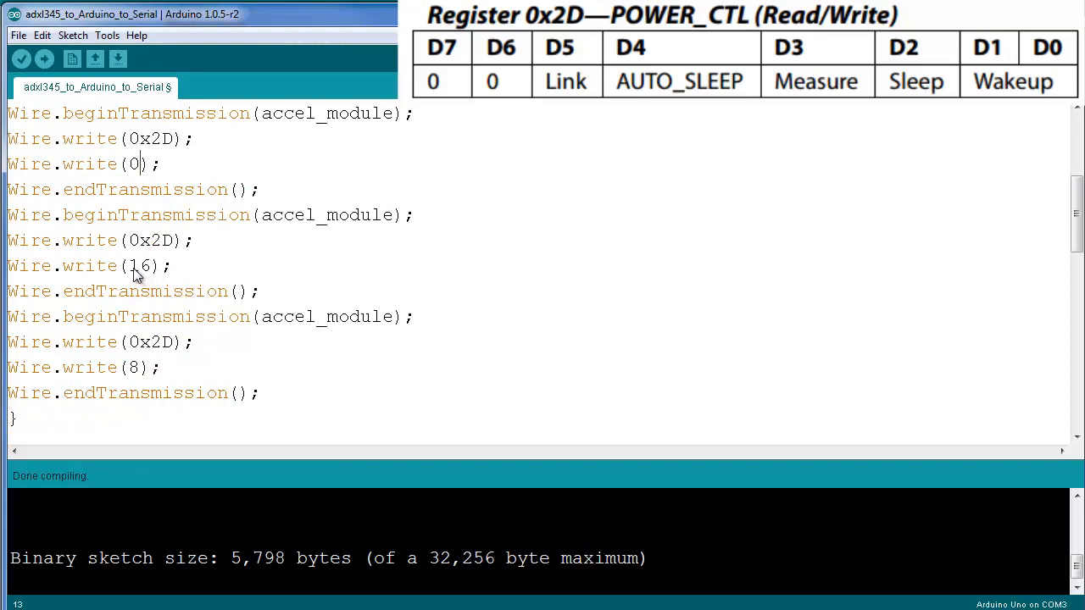
double_click(138, 264)
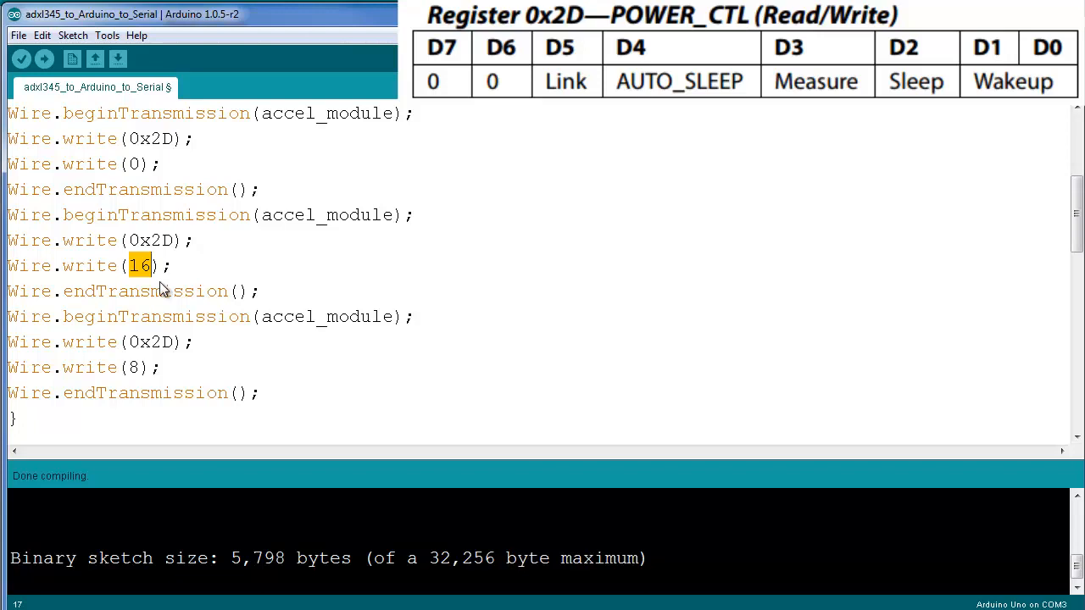
mouse_move(125, 384)
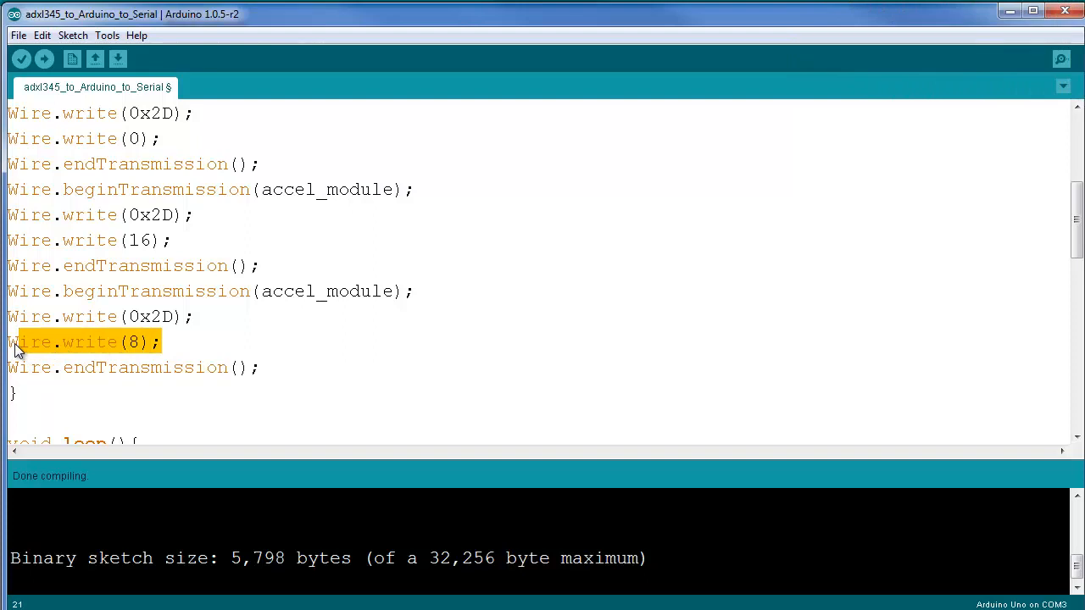
mouse_move(251, 394)
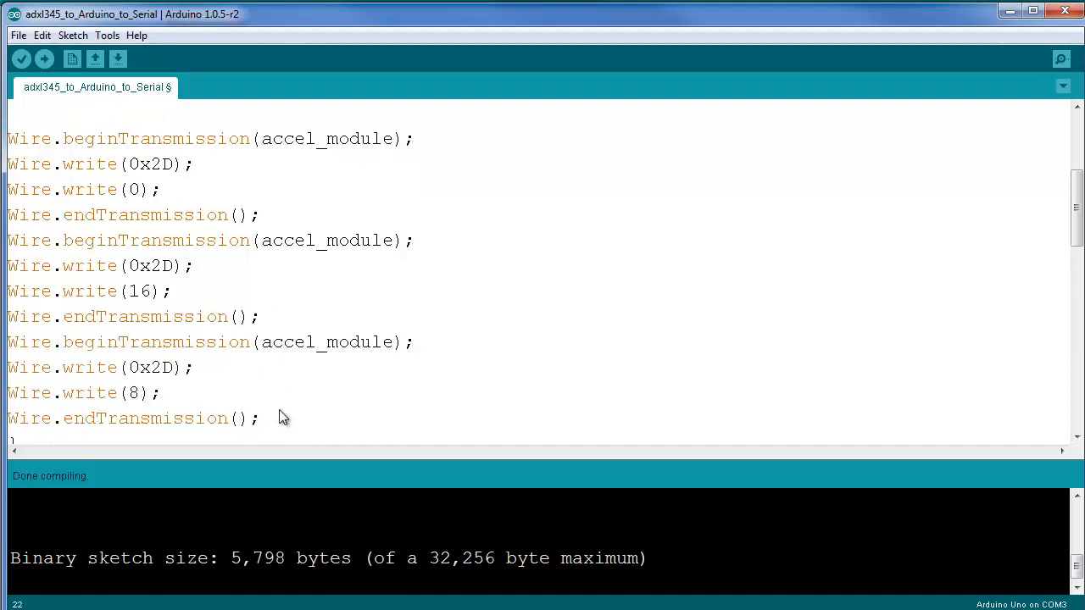
mouse_move(281, 428)
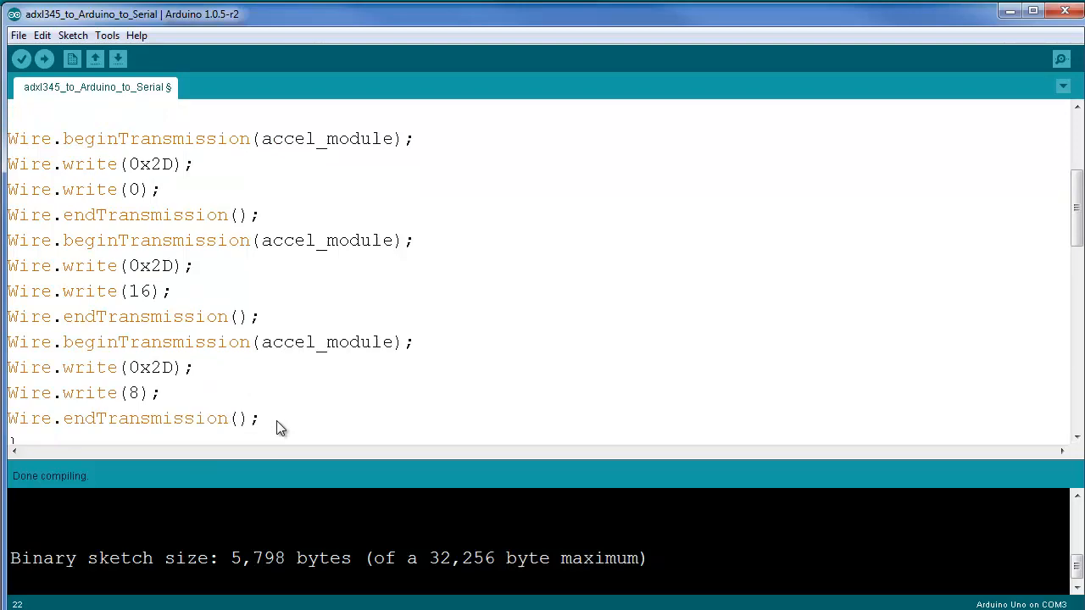
scroll(down, 3)
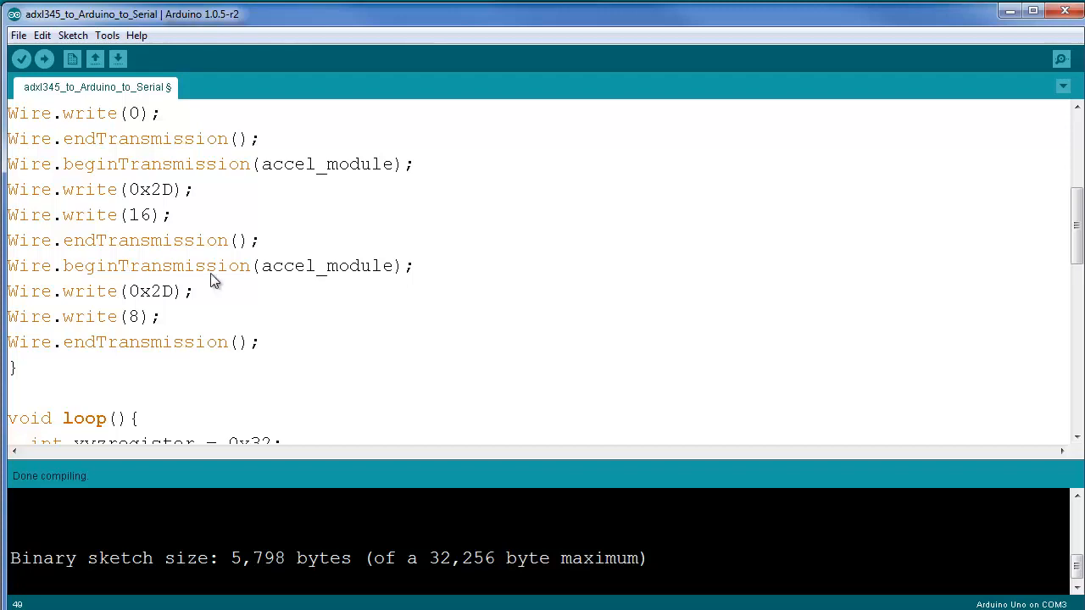
mouse_move(285, 266)
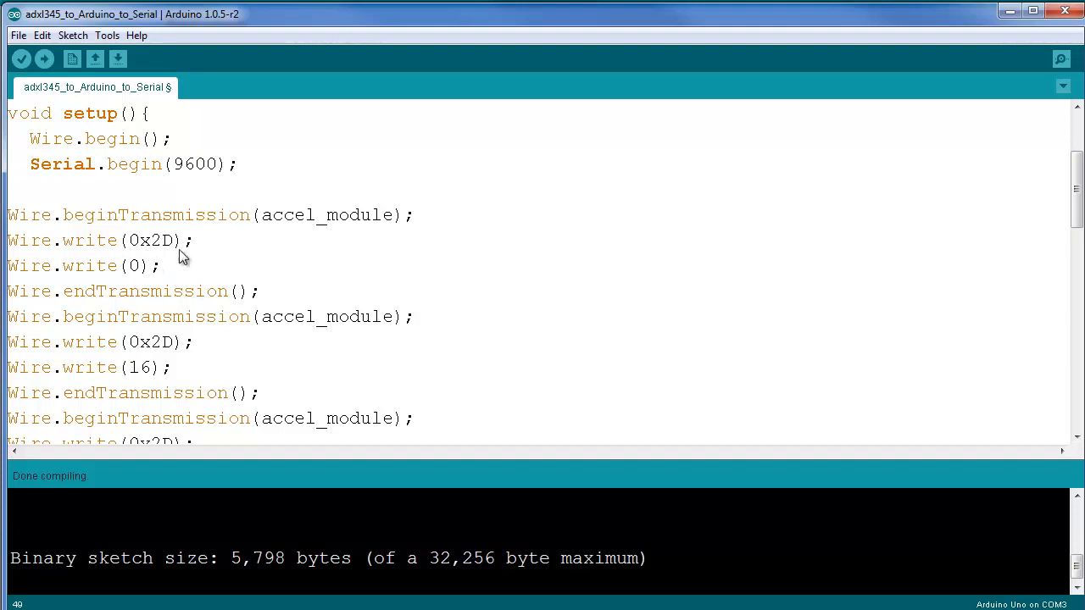
mouse_move(195, 253)
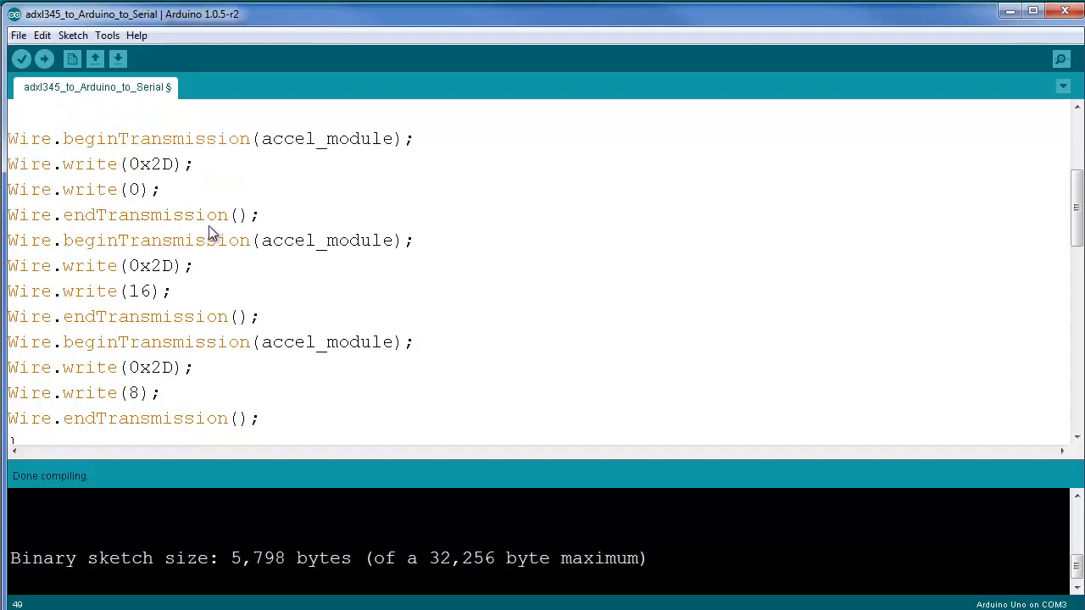
scroll(down, 3)
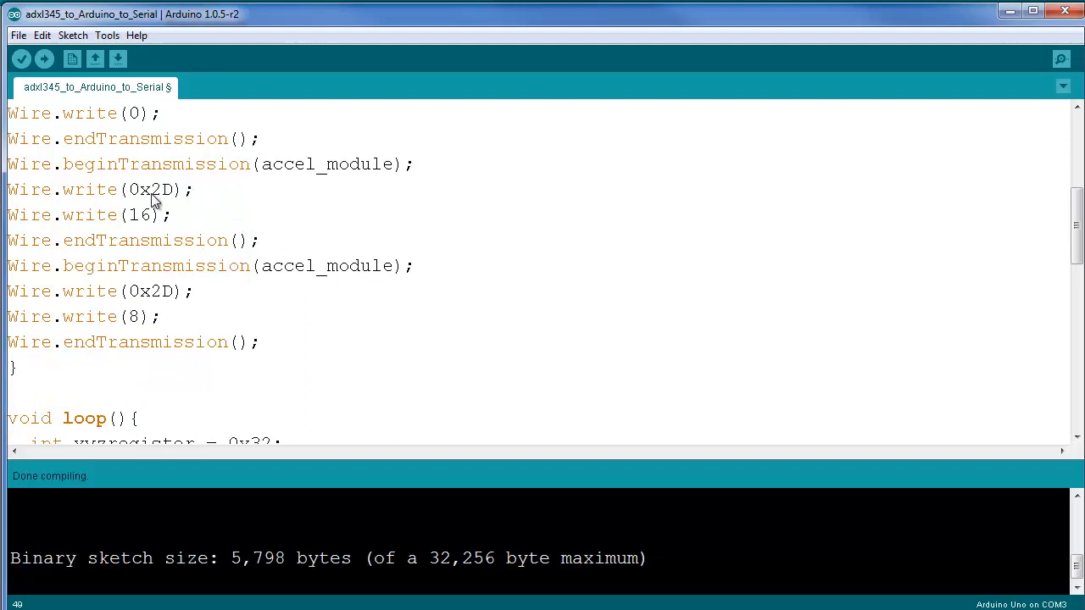
mouse_move(244, 315)
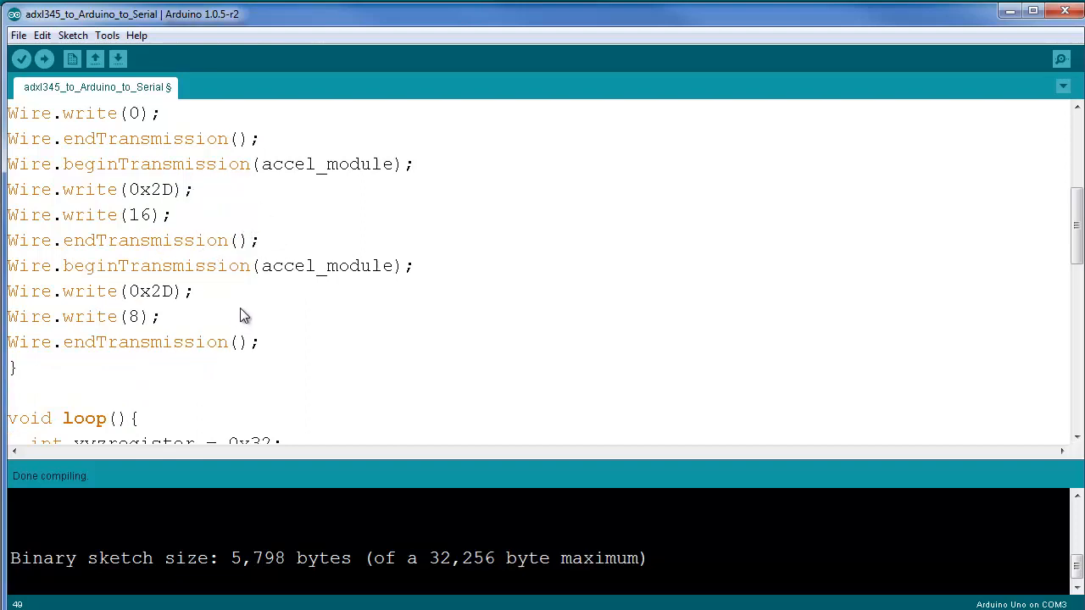
scroll(down, 3)
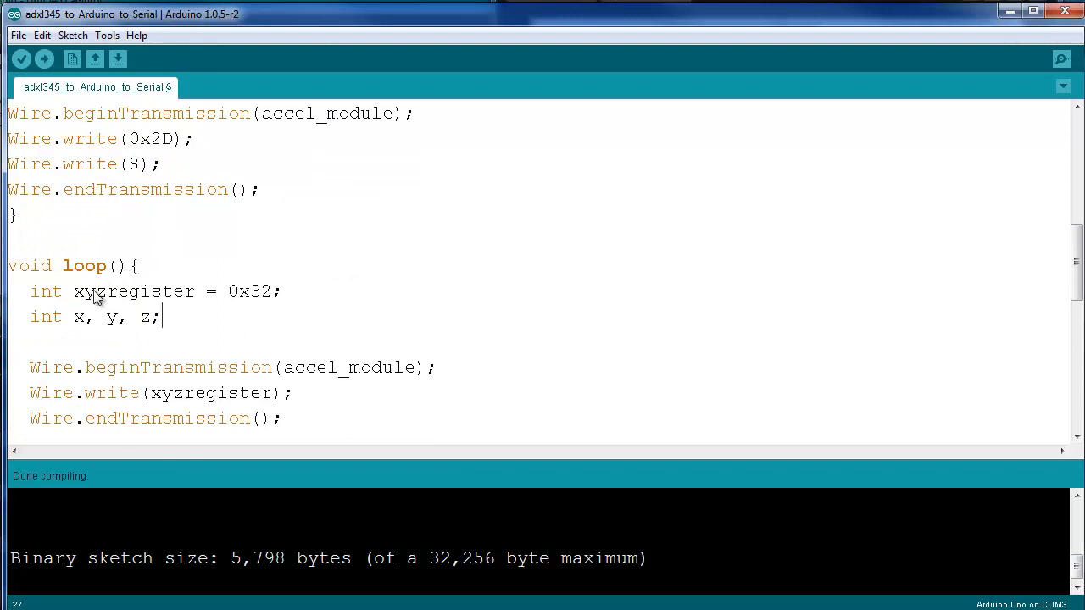
mouse_move(230, 307)
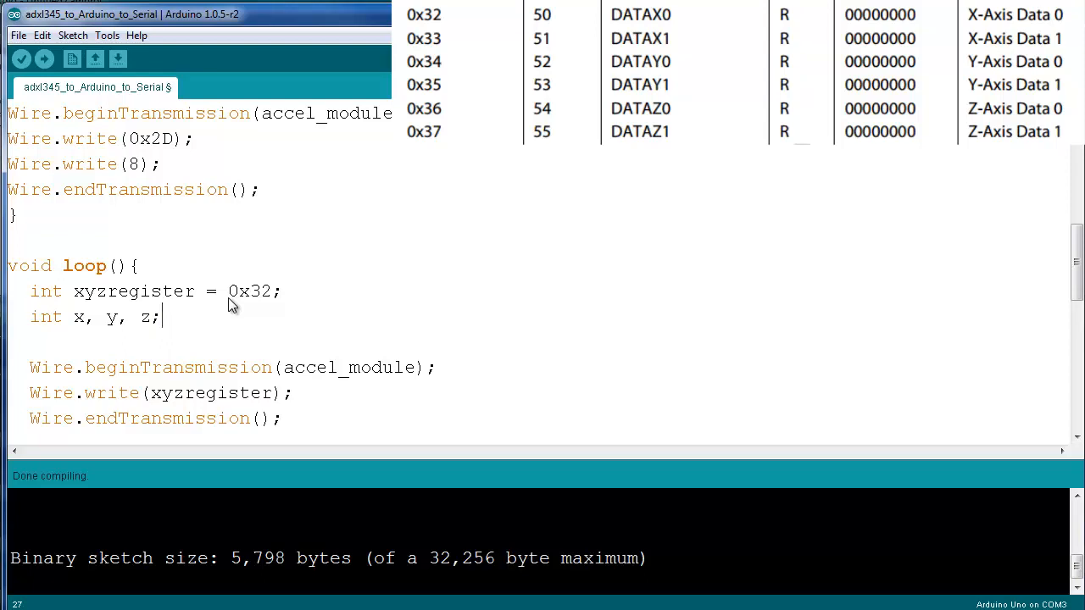
mouse_move(553, 194)
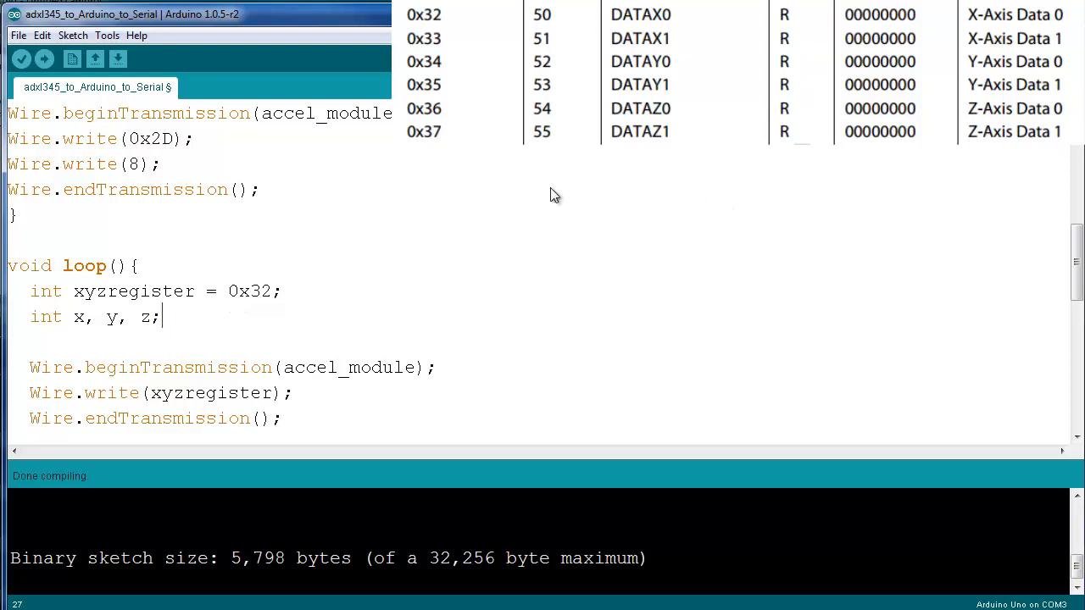
mouse_move(358, 317)
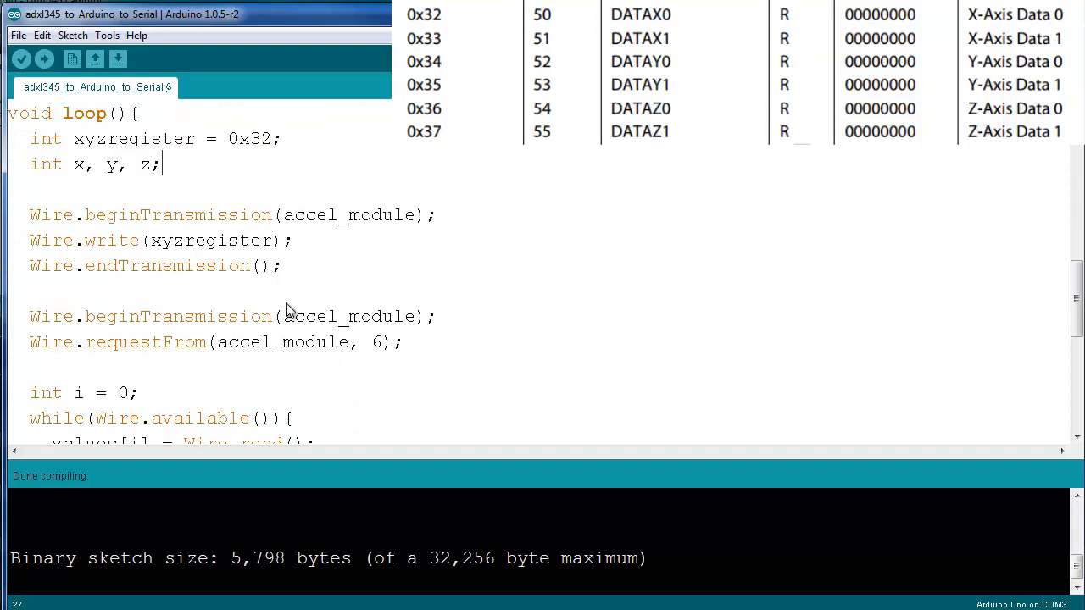
mouse_move(281, 221)
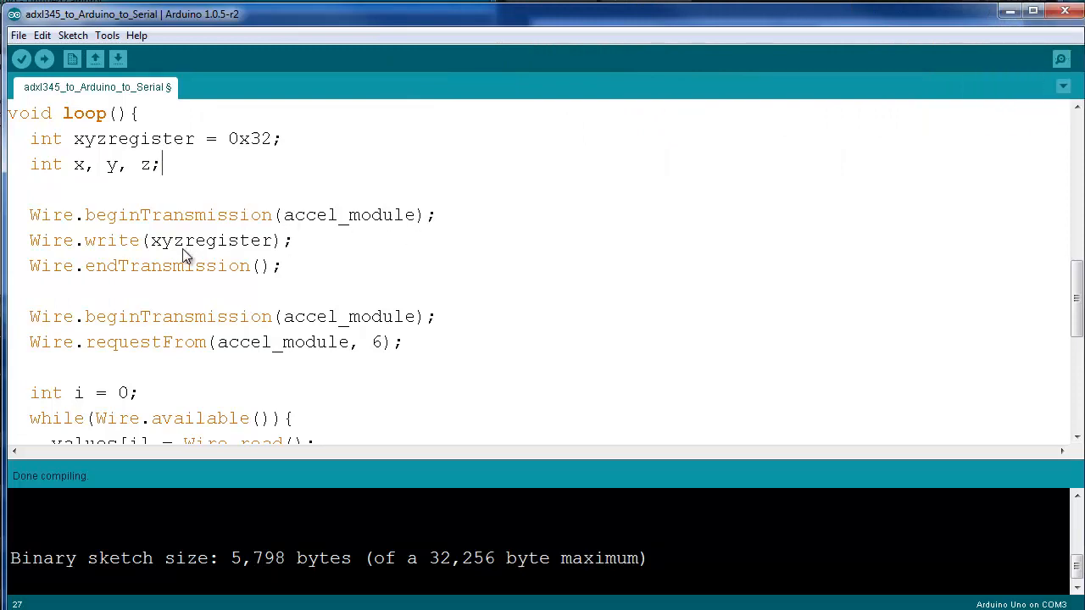
mouse_move(245, 146)
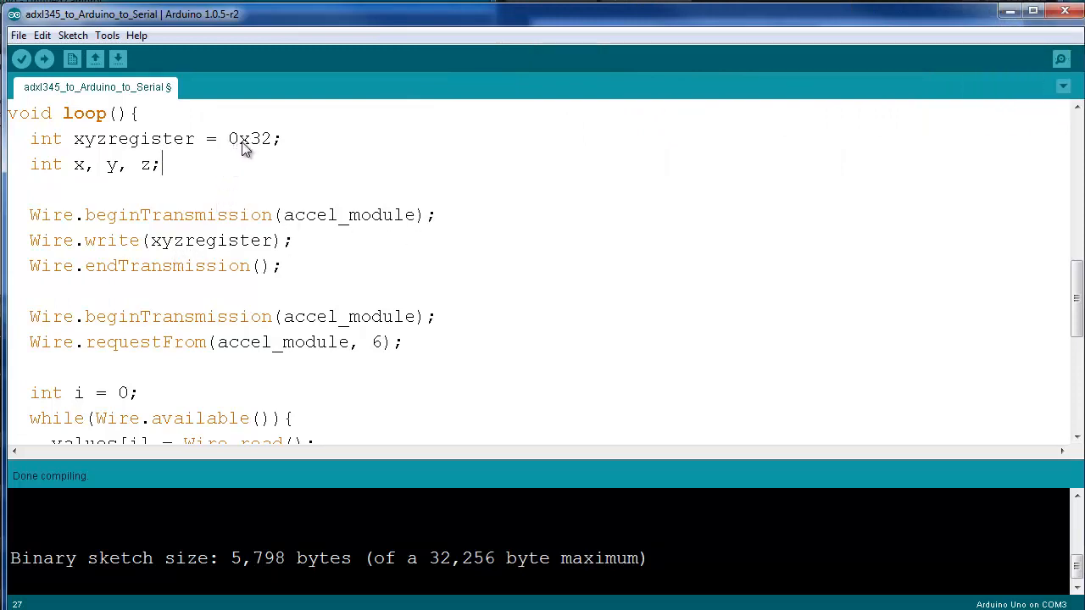
mouse_move(115, 264)
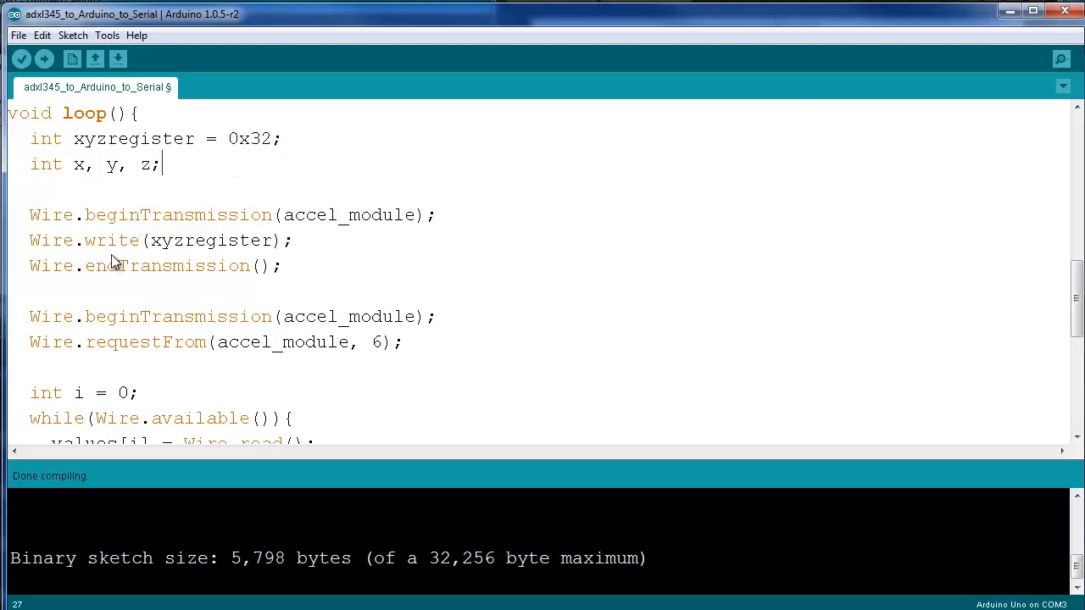
mouse_move(305, 195)
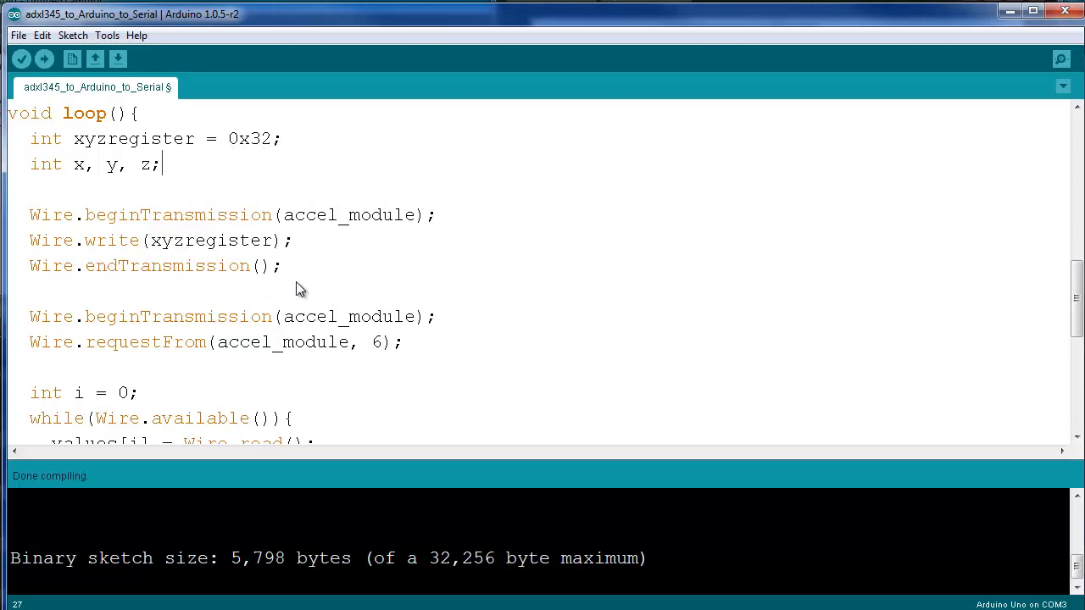
scroll(down, 3)
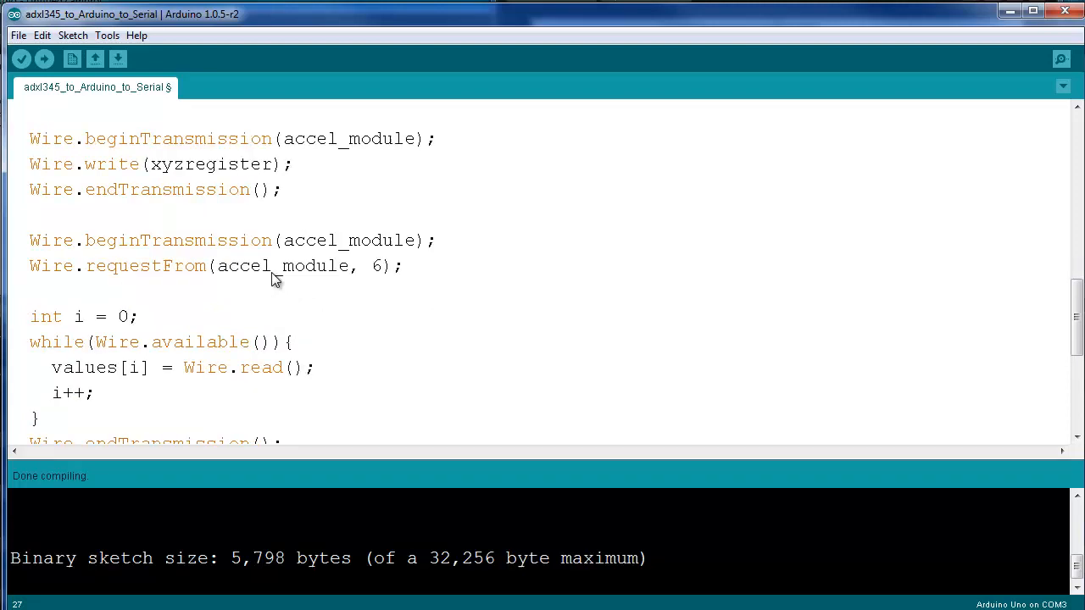
mouse_move(282, 253)
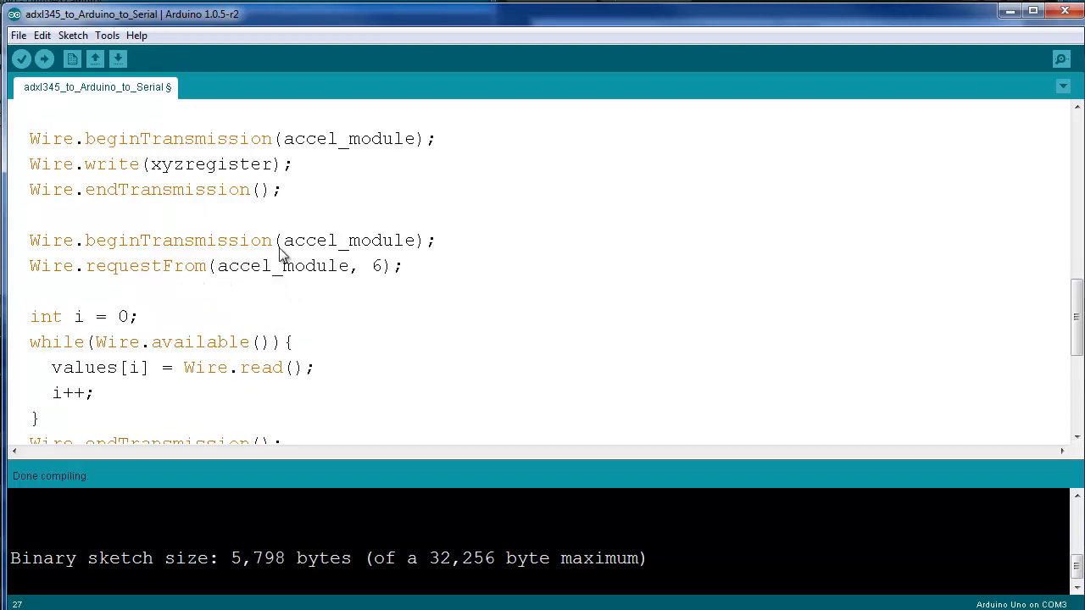
mouse_move(173, 266)
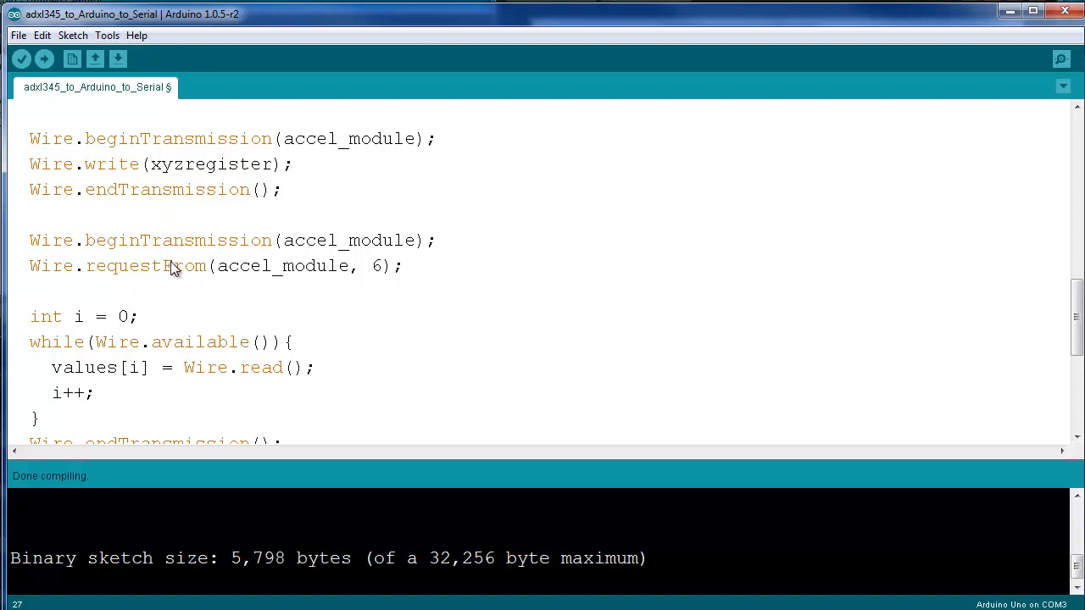
mouse_move(149, 292)
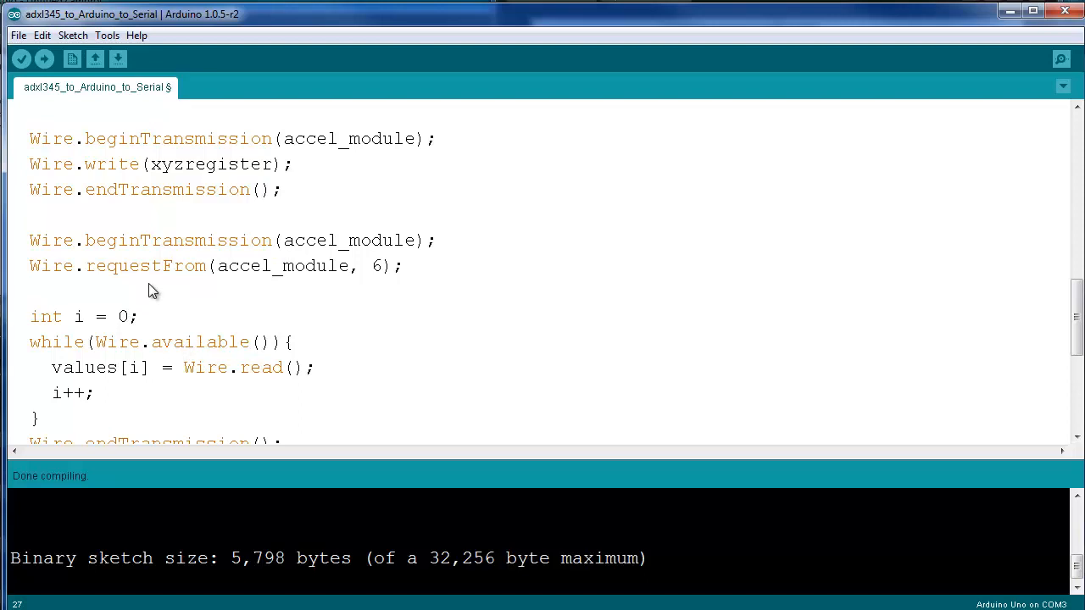
mouse_move(220, 285)
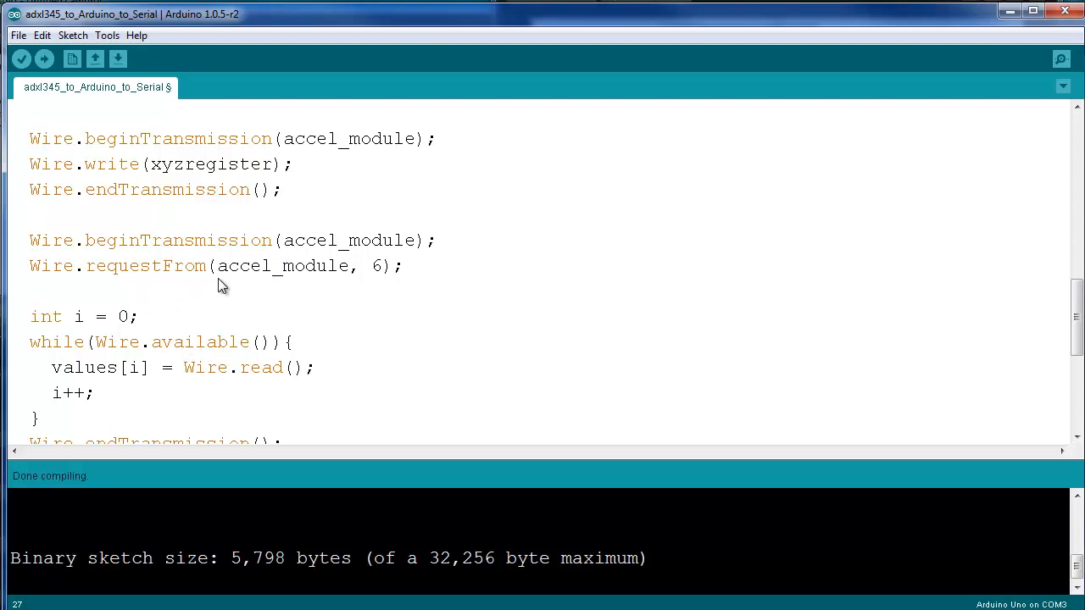
scroll(down, 3)
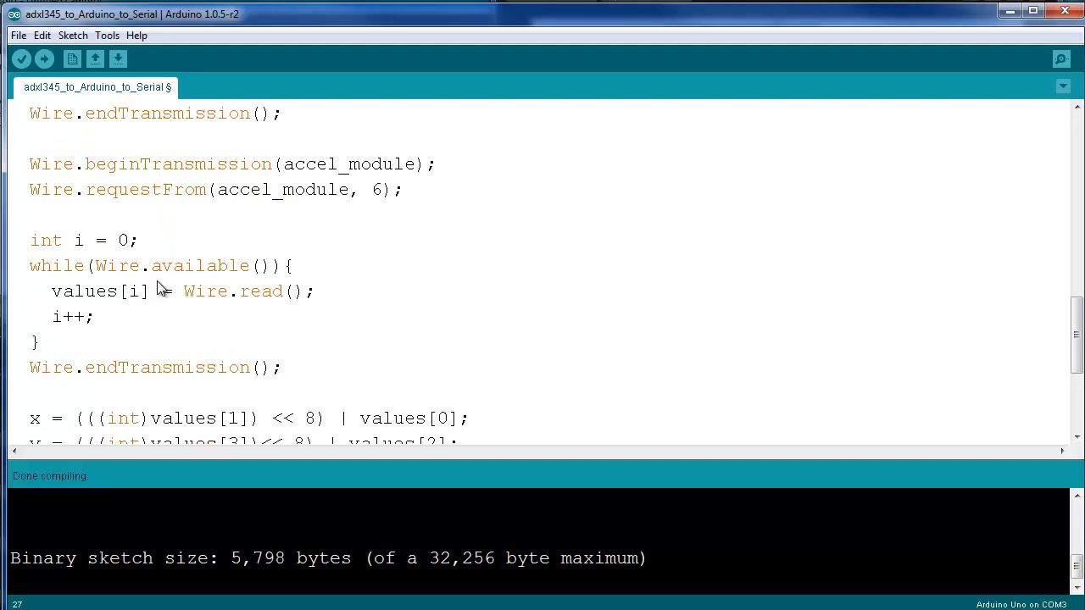
mouse_move(179, 323)
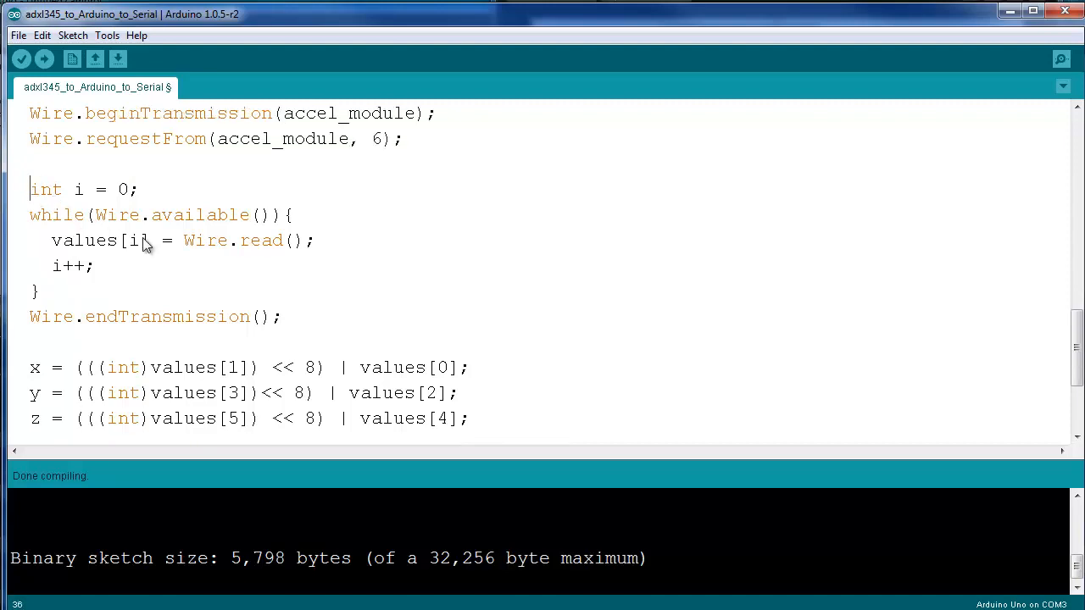
mouse_move(56, 246)
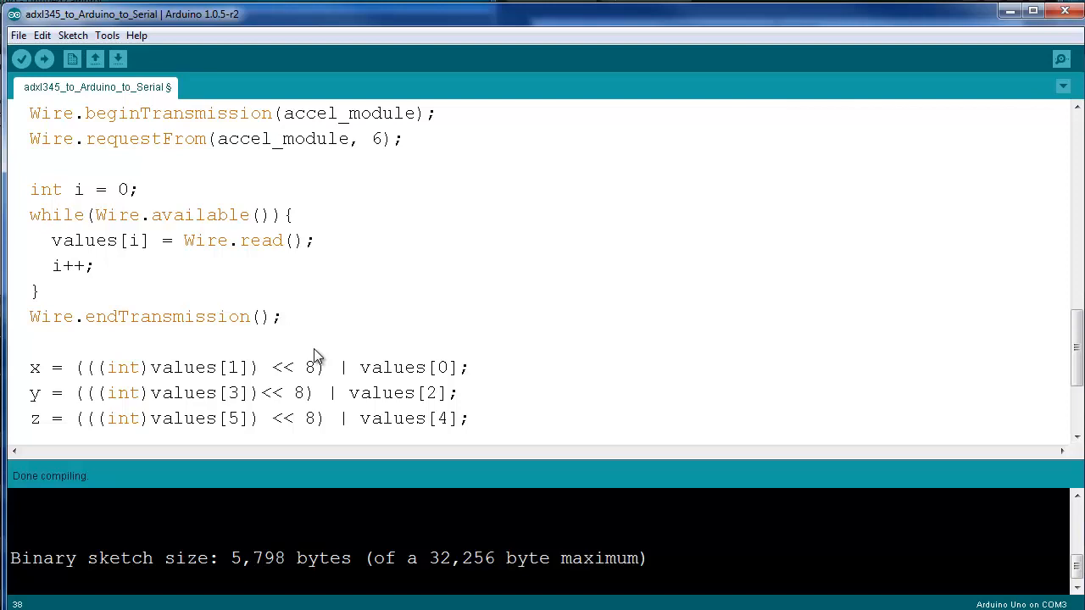
scroll(down, 3)
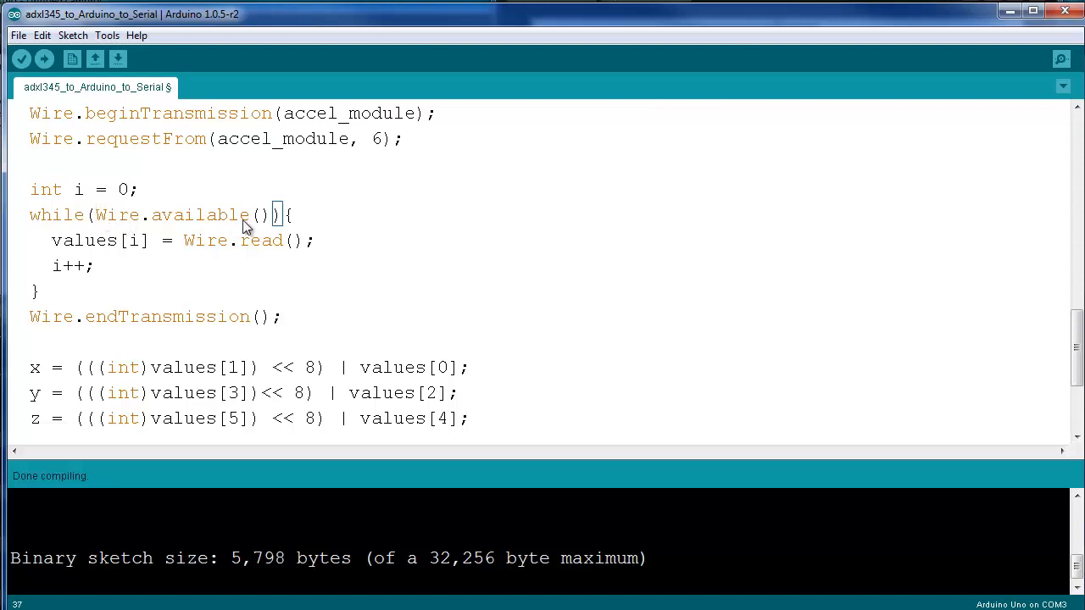
mouse_move(272, 228)
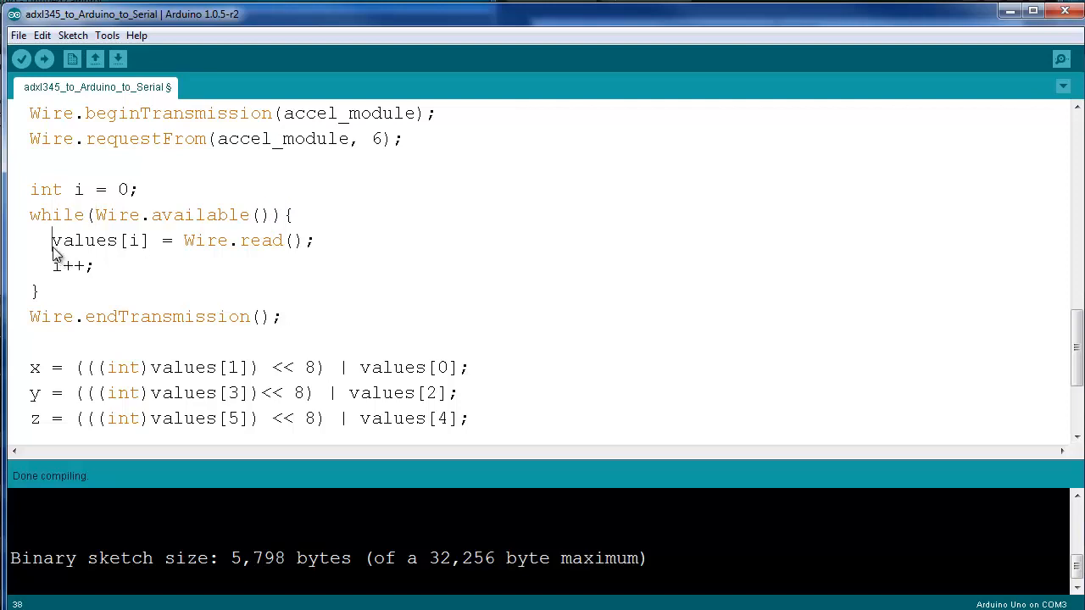
mouse_move(86, 311)
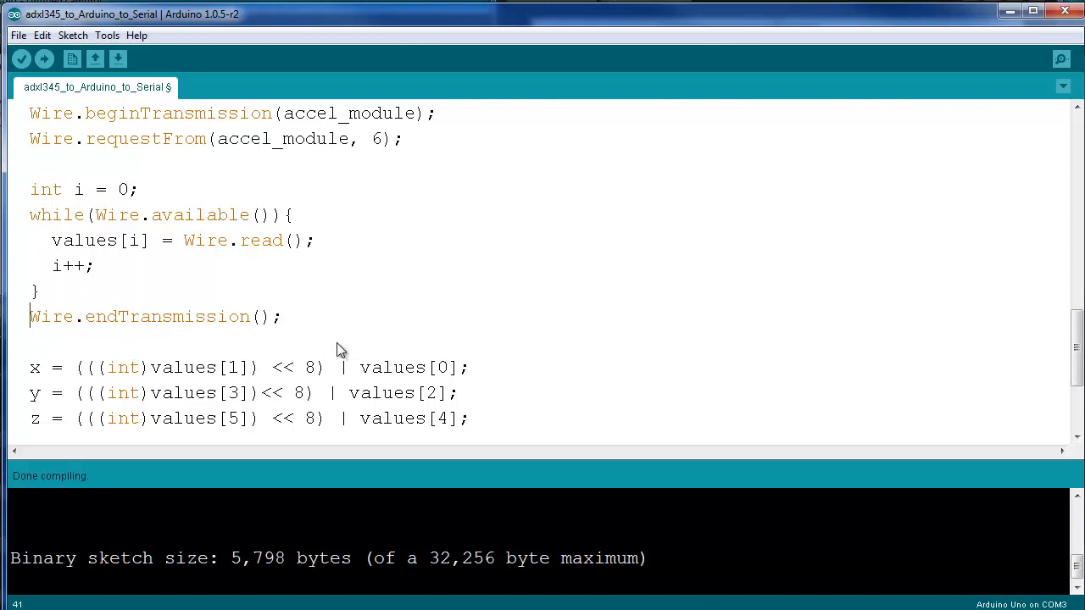
mouse_move(95, 299)
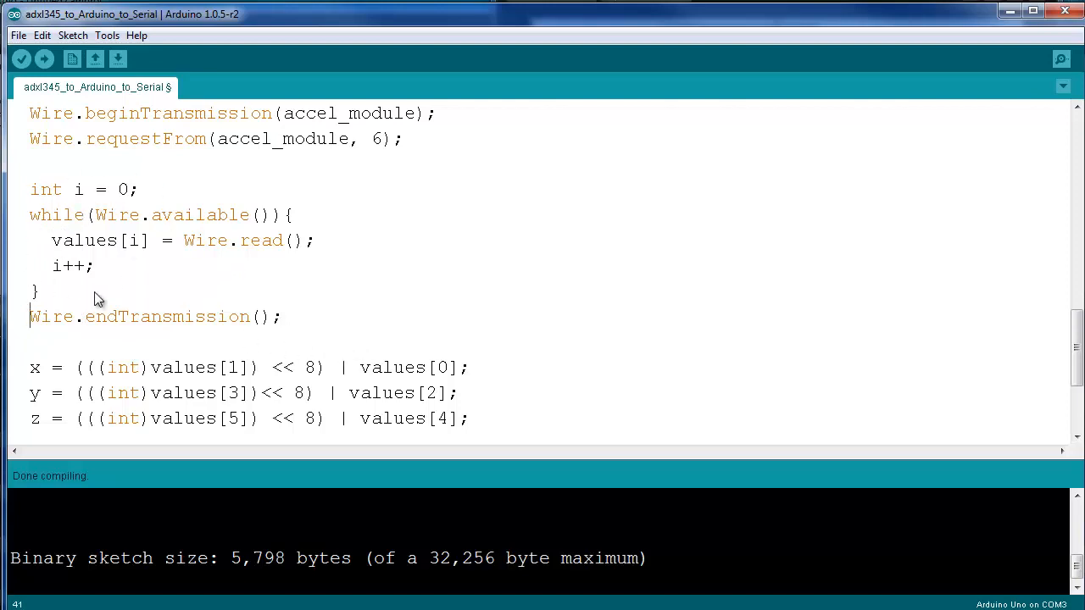
mouse_move(66, 291)
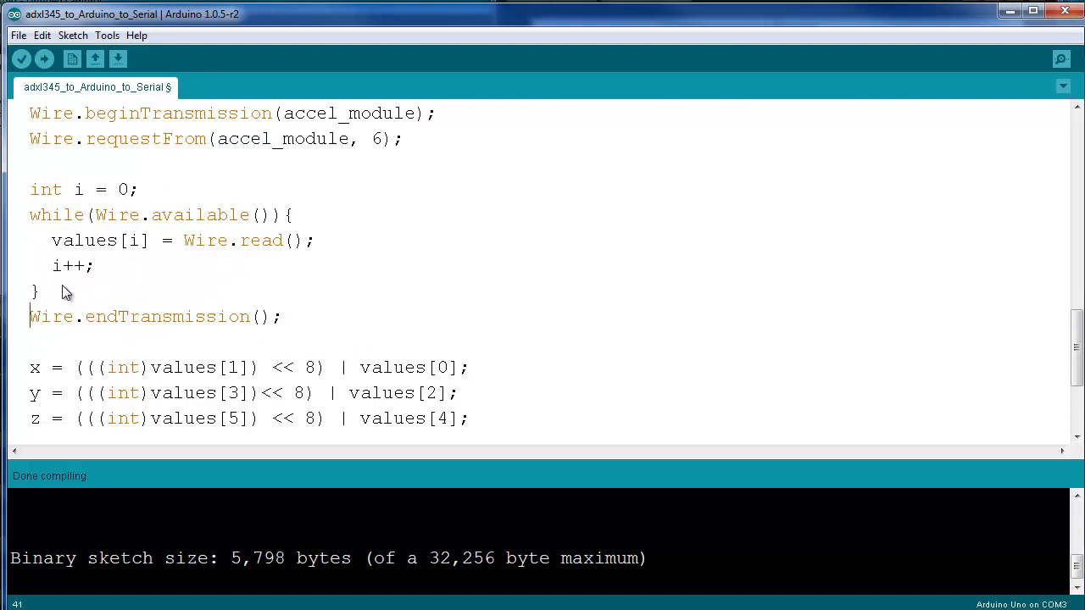
scroll(down, 3)
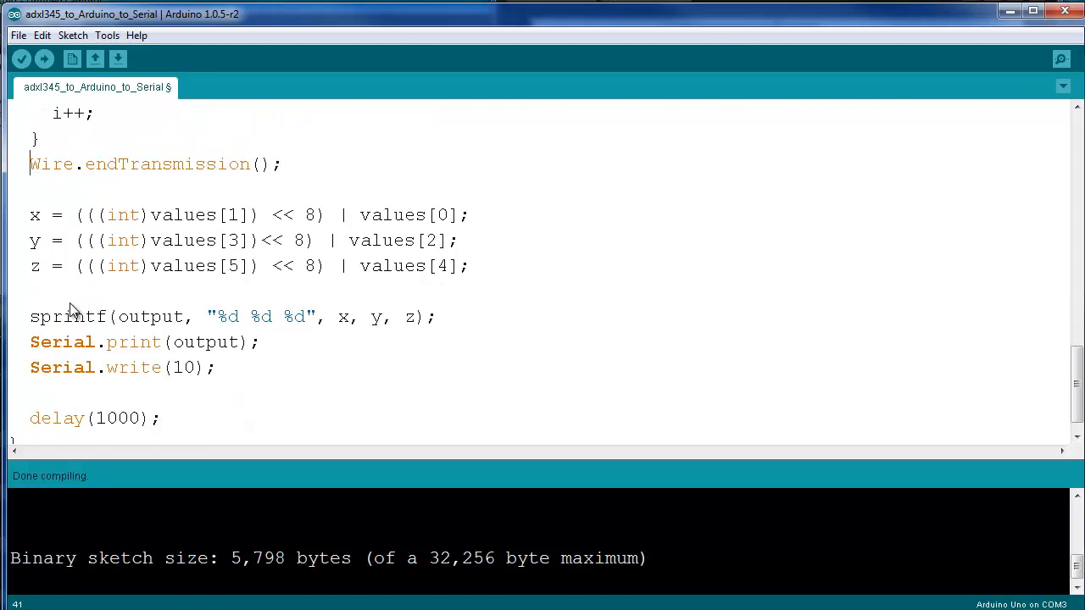
mouse_move(76, 258)
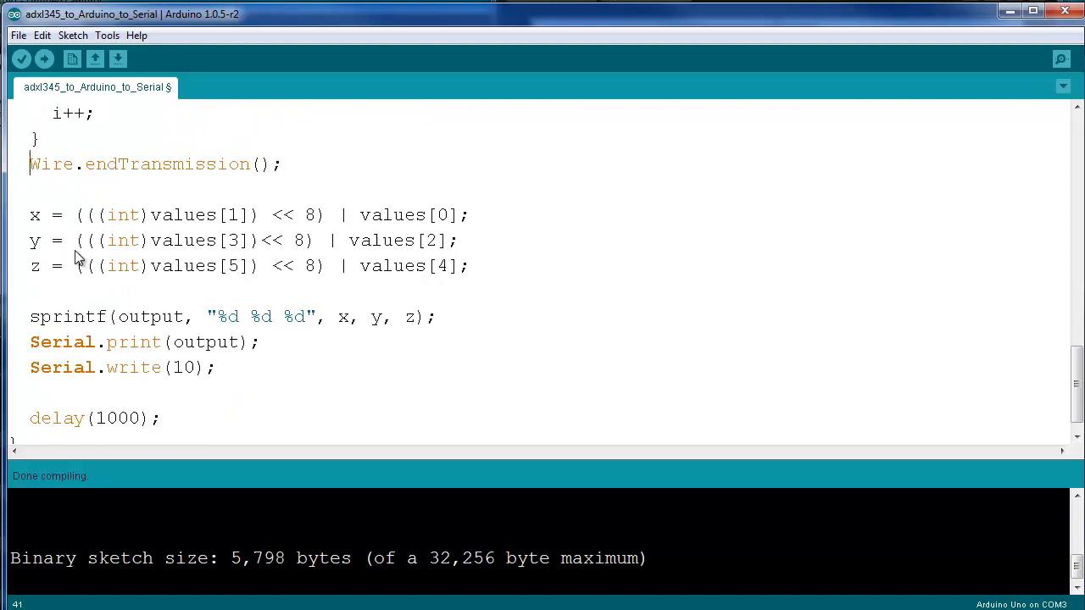
mouse_move(57, 248)
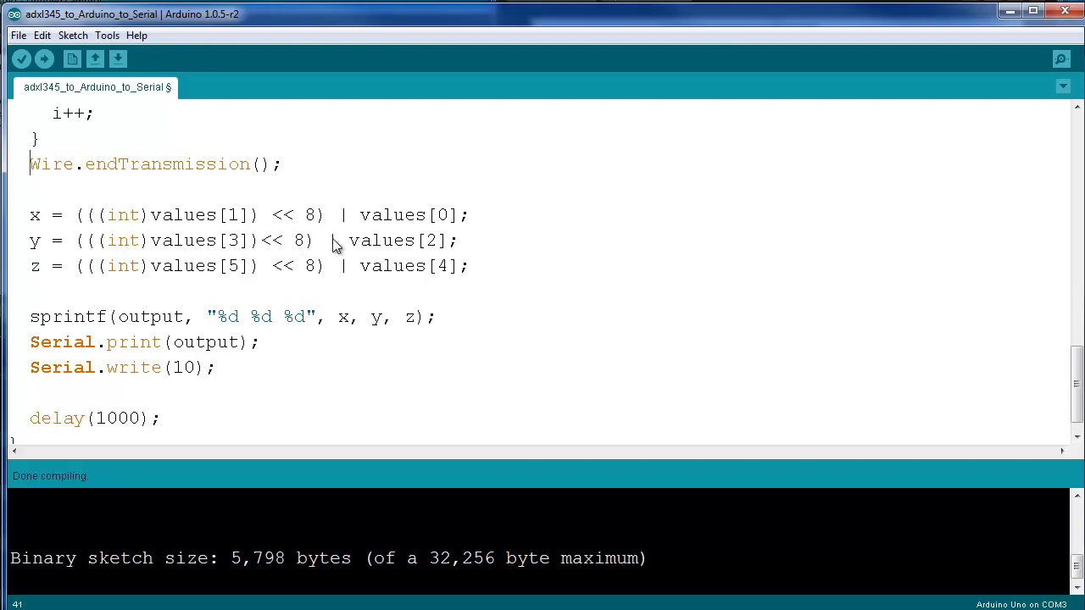
mouse_move(129, 266)
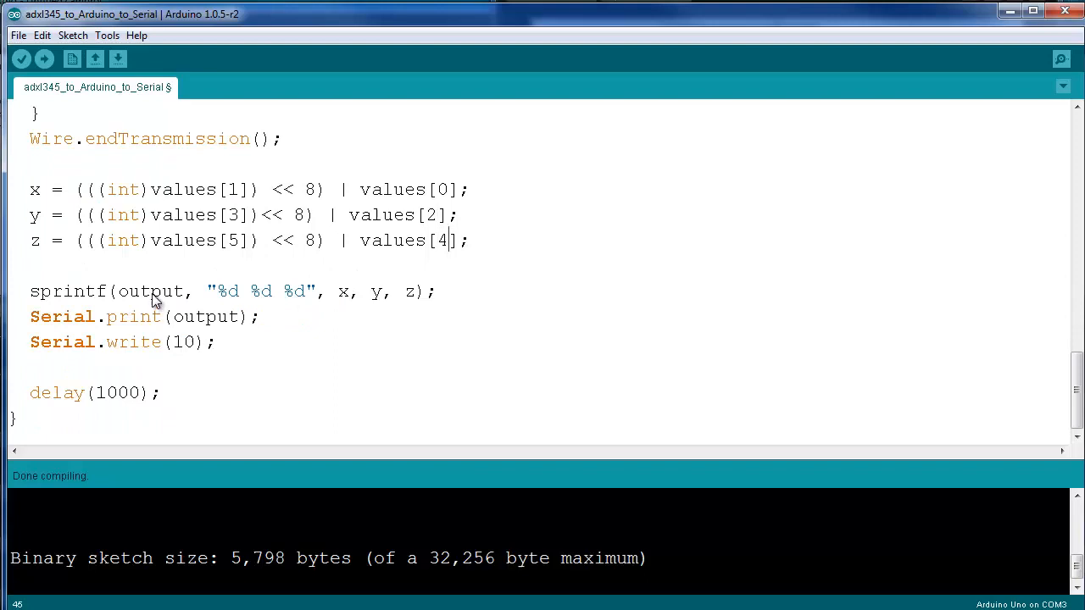
mouse_move(335, 317)
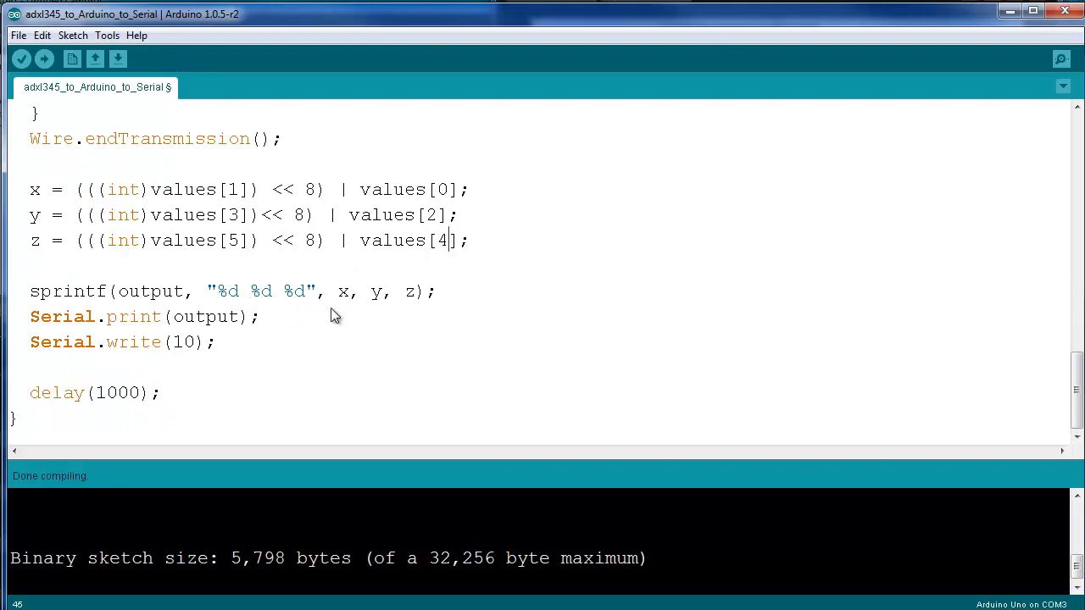
mouse_move(81, 342)
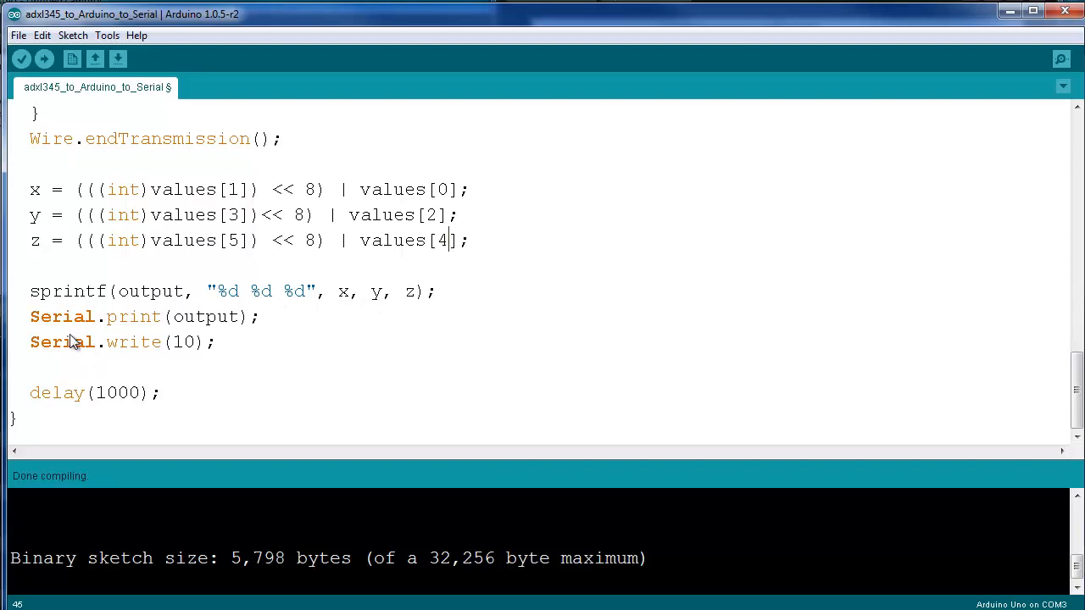
mouse_move(30, 333)
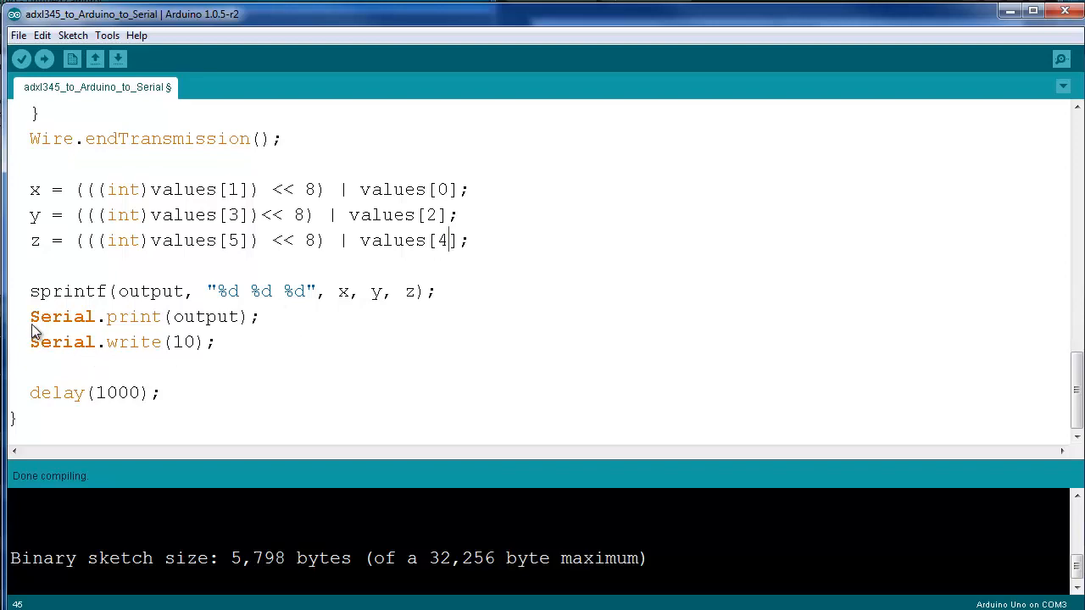
mouse_move(266, 325)
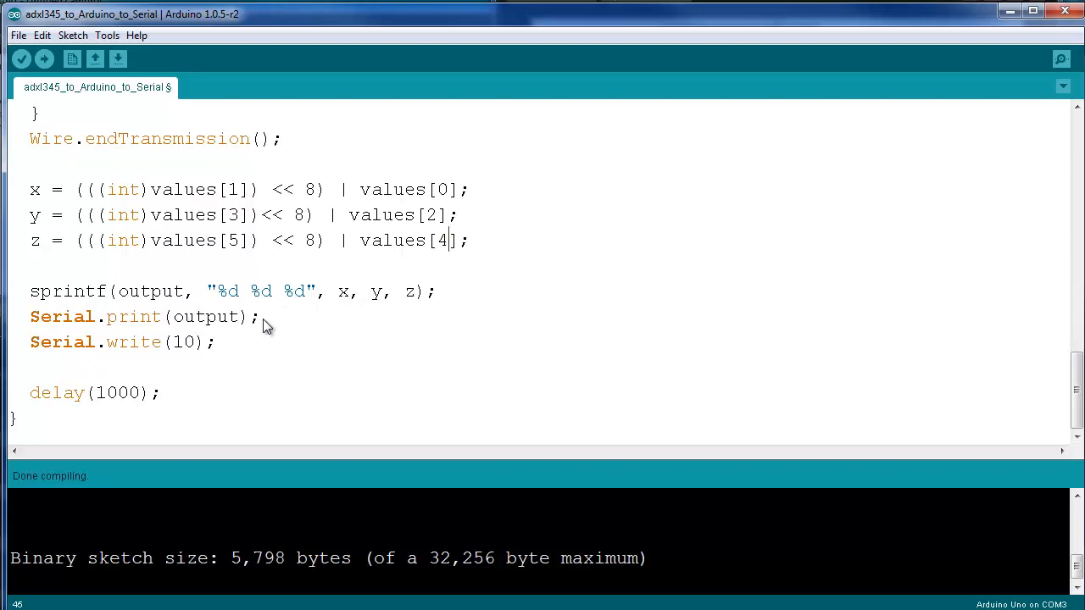
mouse_move(75, 419)
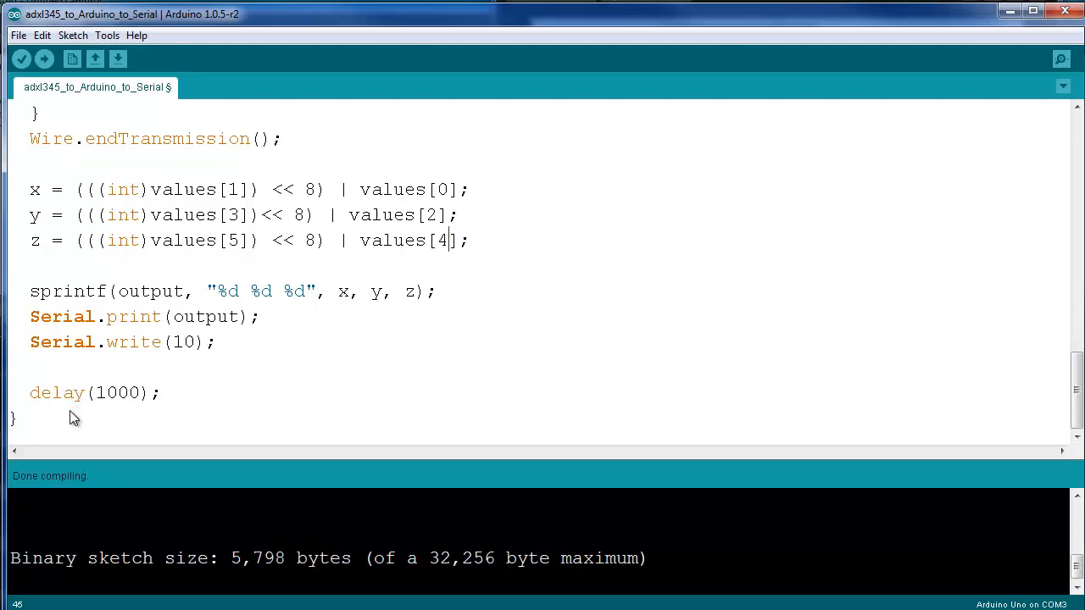
mouse_move(118, 402)
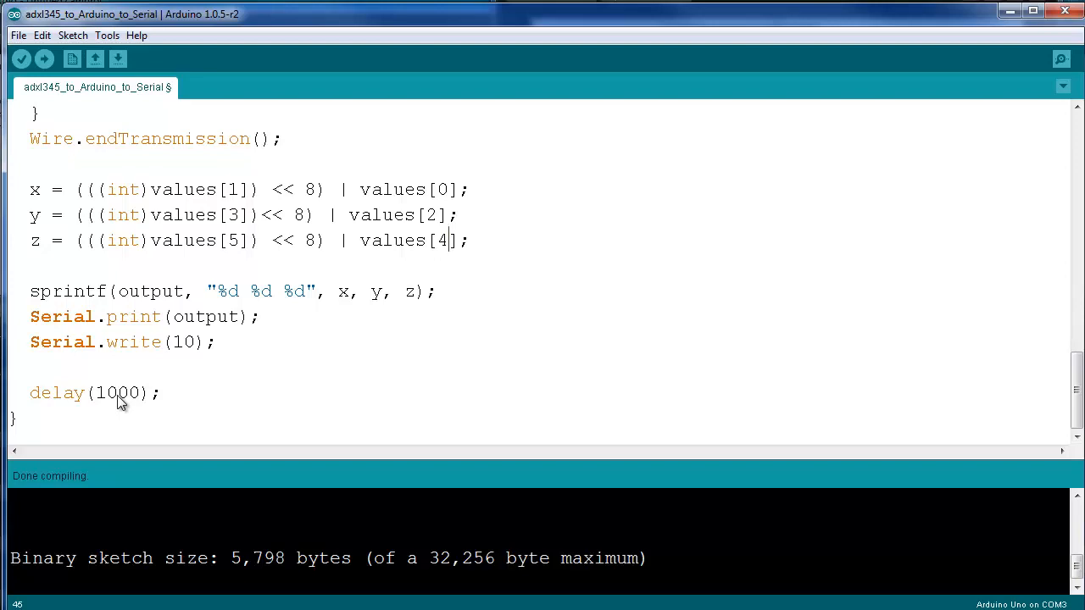
mouse_move(22, 61)
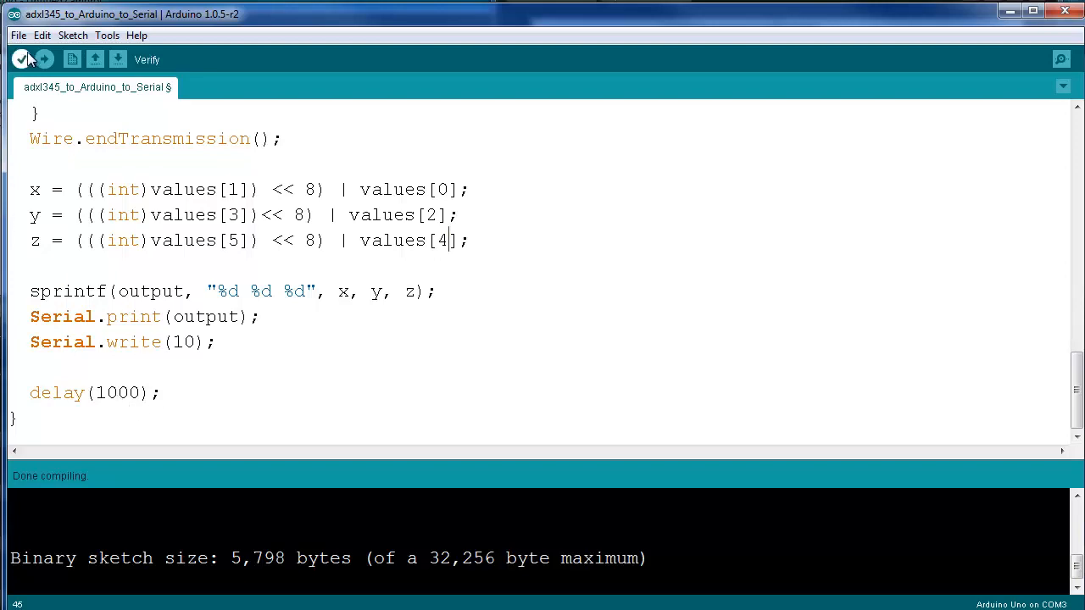
mouse_move(44, 60)
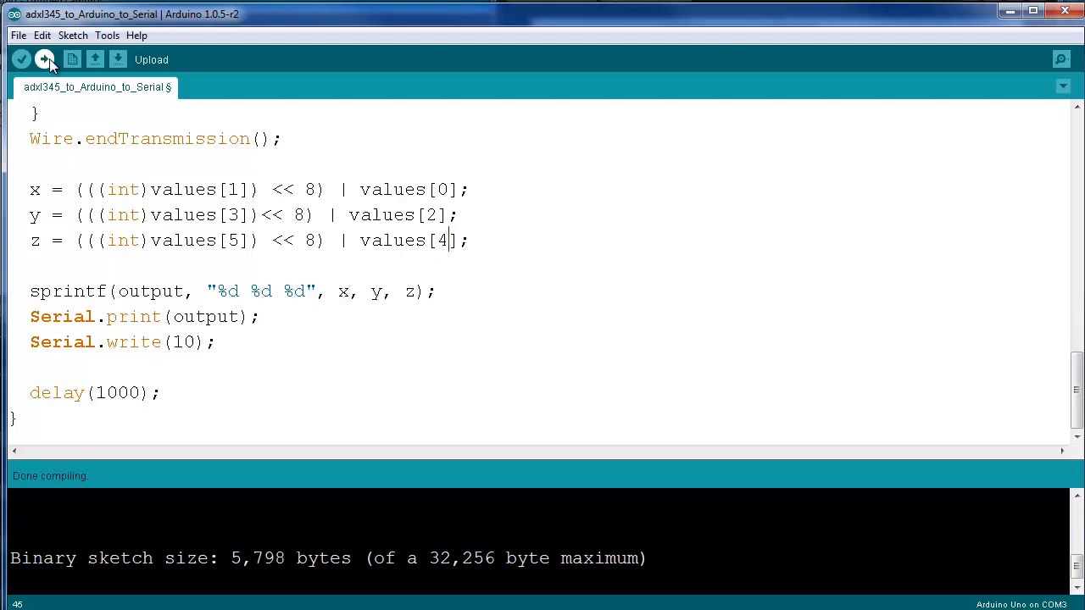
- Upload the compiled ADXL345 sketch to the connected Uno board
click(44, 61)
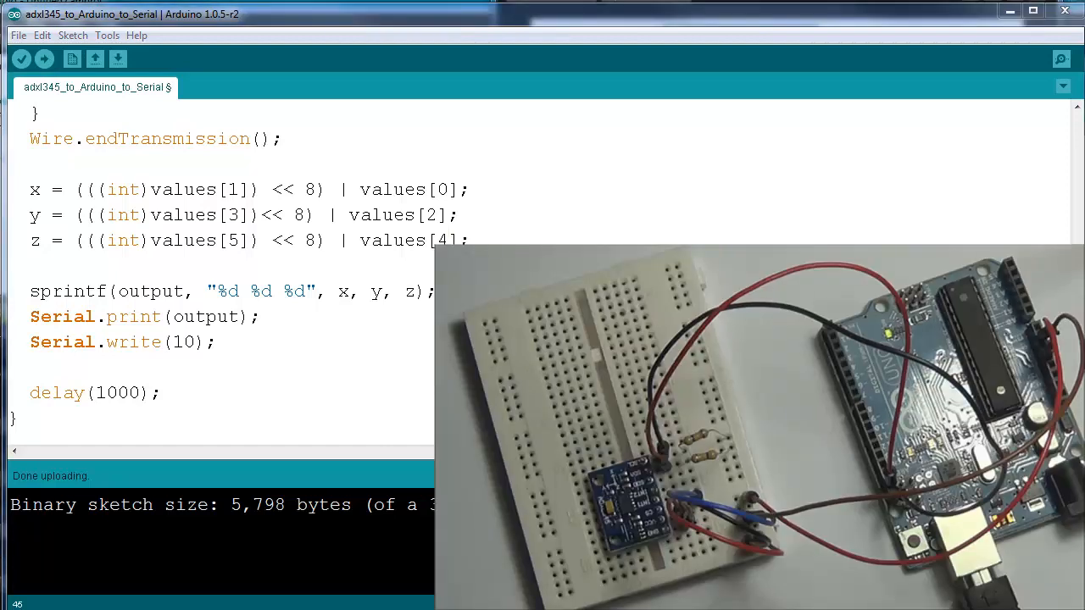
mouse_move(331, 135)
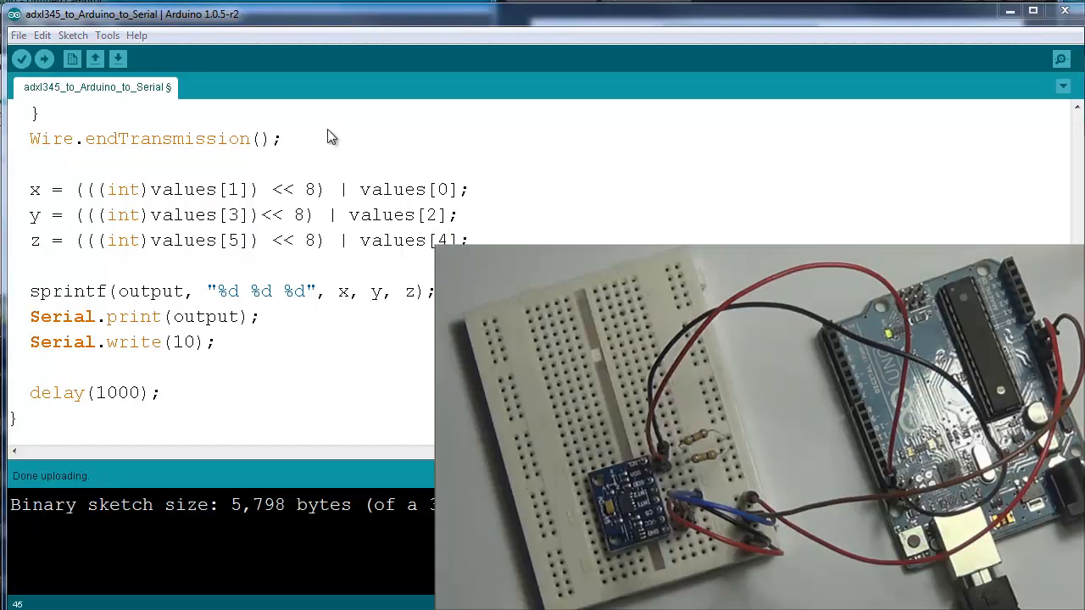
- Open the Serial Monitor on COM3 from the Tools menu to watch accelerometer readings
click(106, 35)
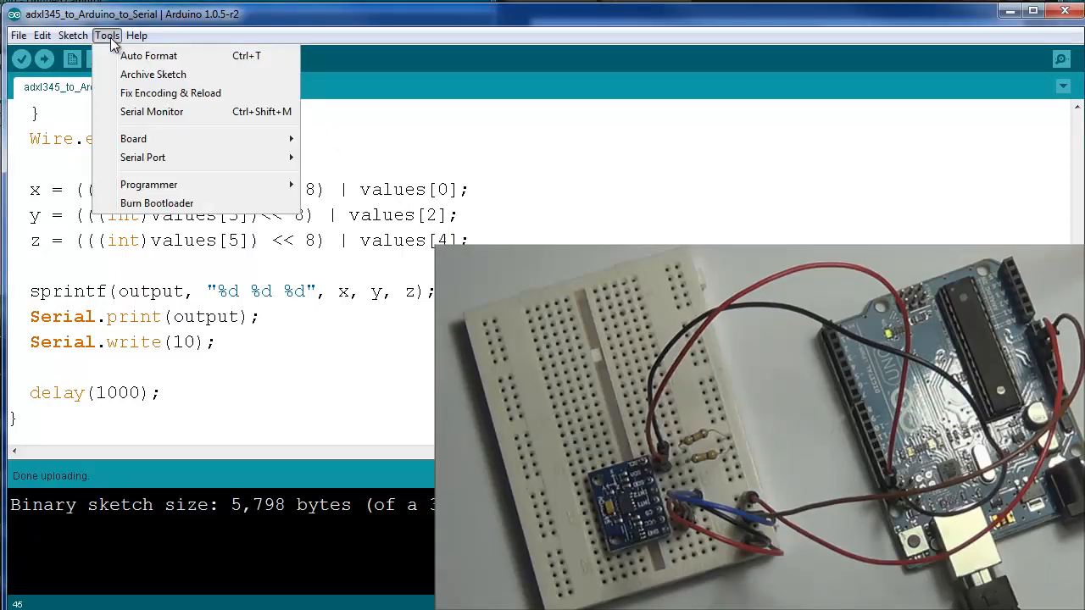
click(151, 112)
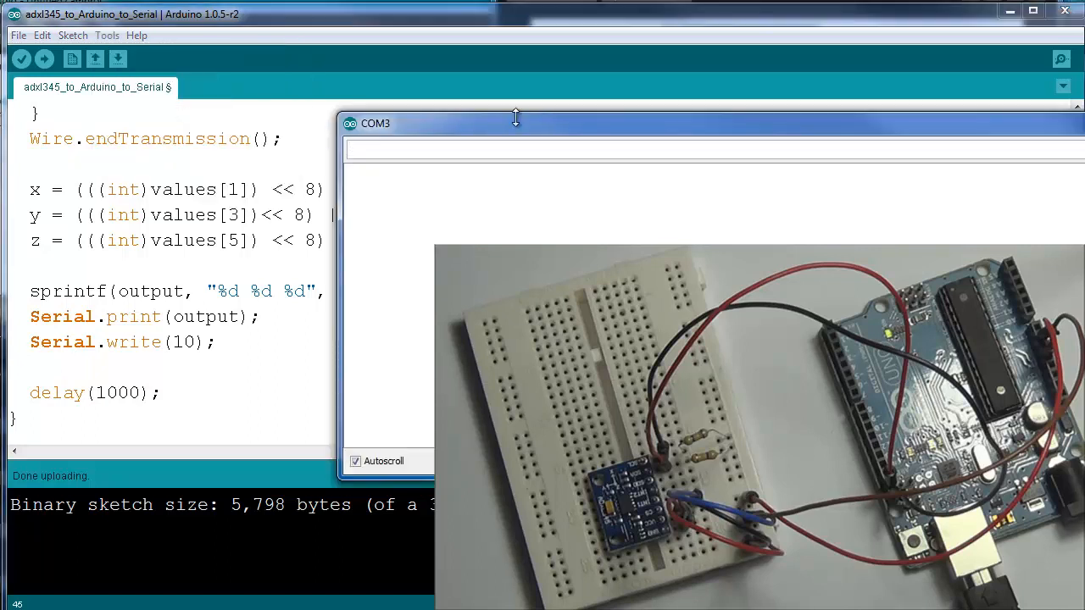